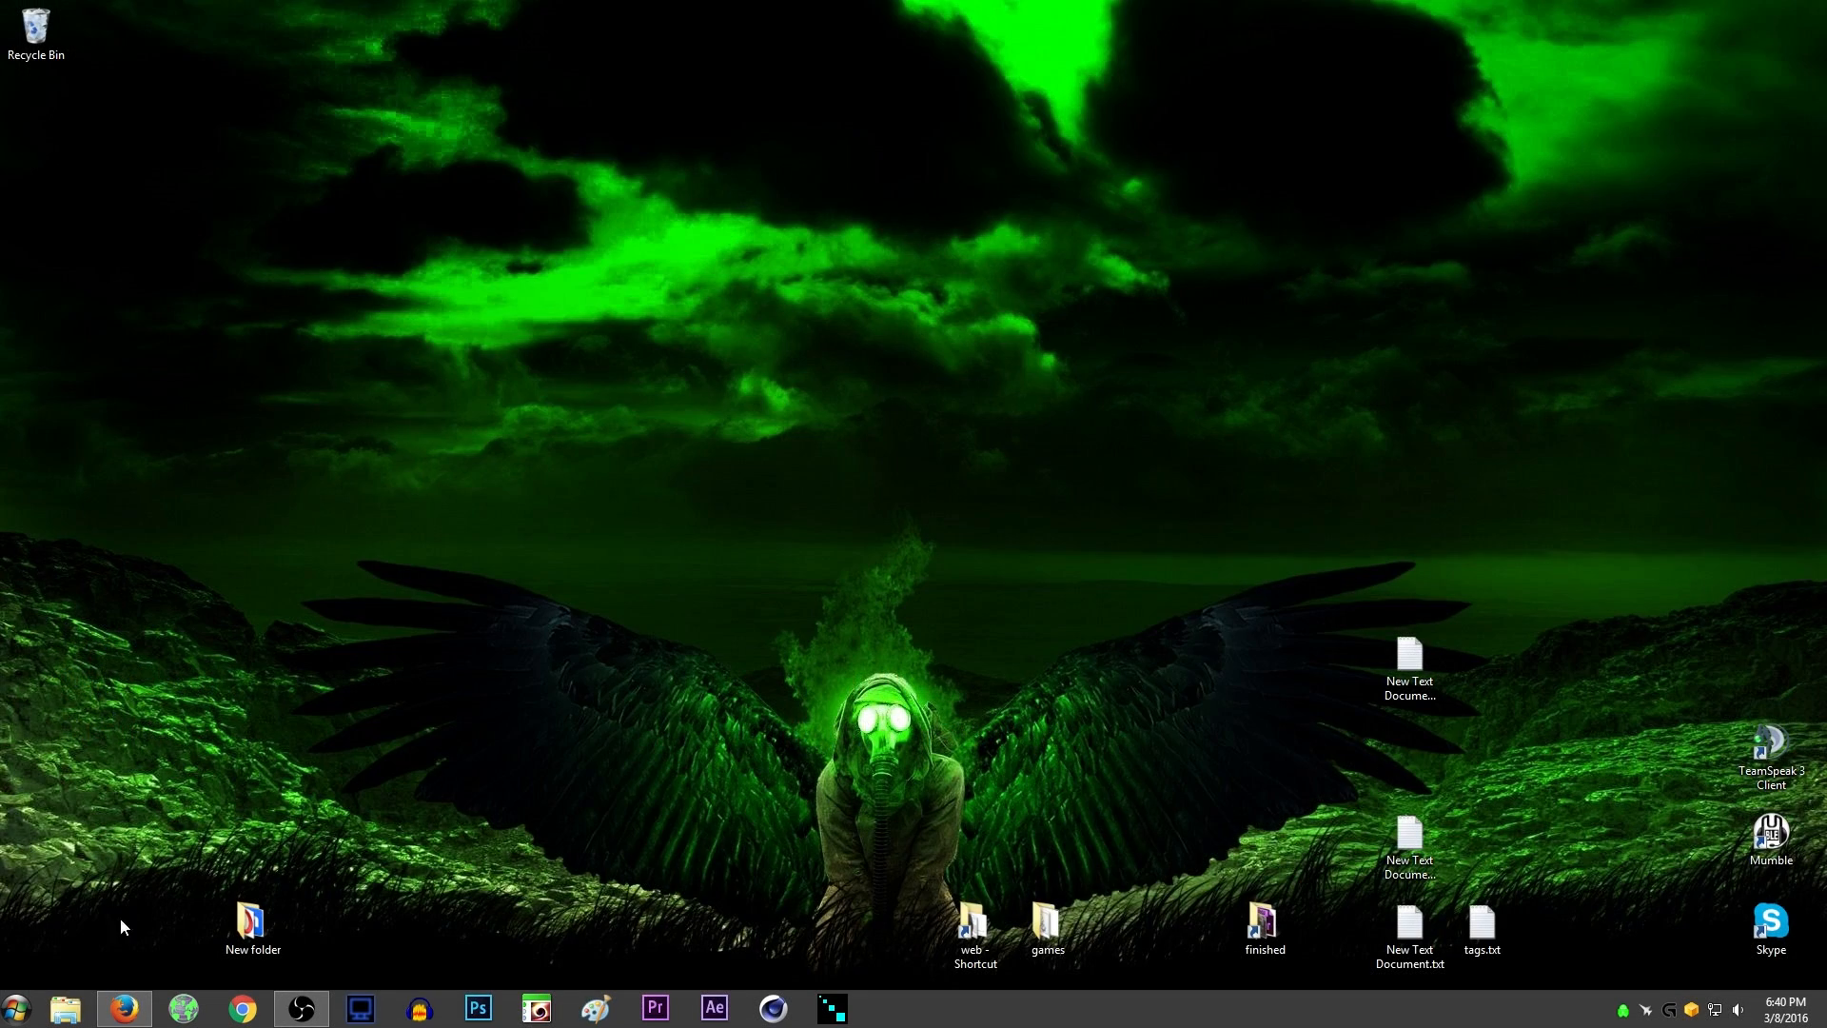
# - Search the Start menu for 'disk mana' to find 'Create and format hard disk partitions'
pyautogui.click(15, 1007)
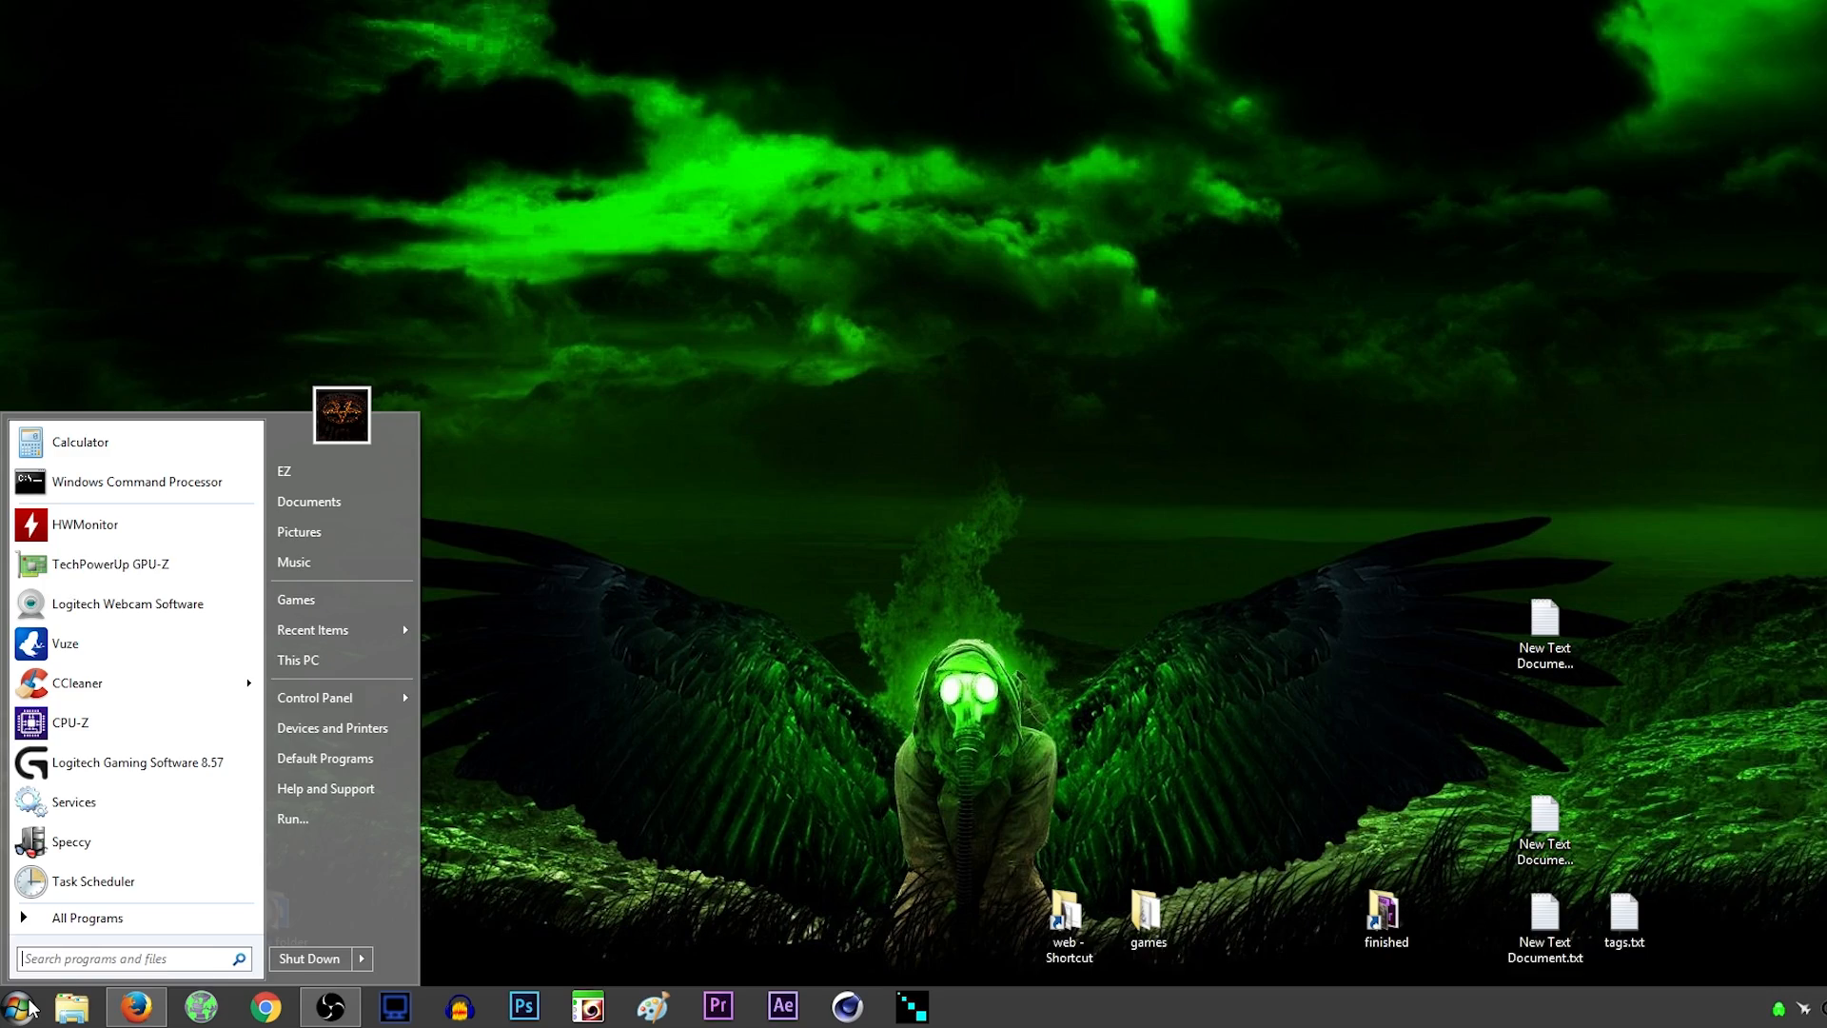
pyautogui.write('disk mana')
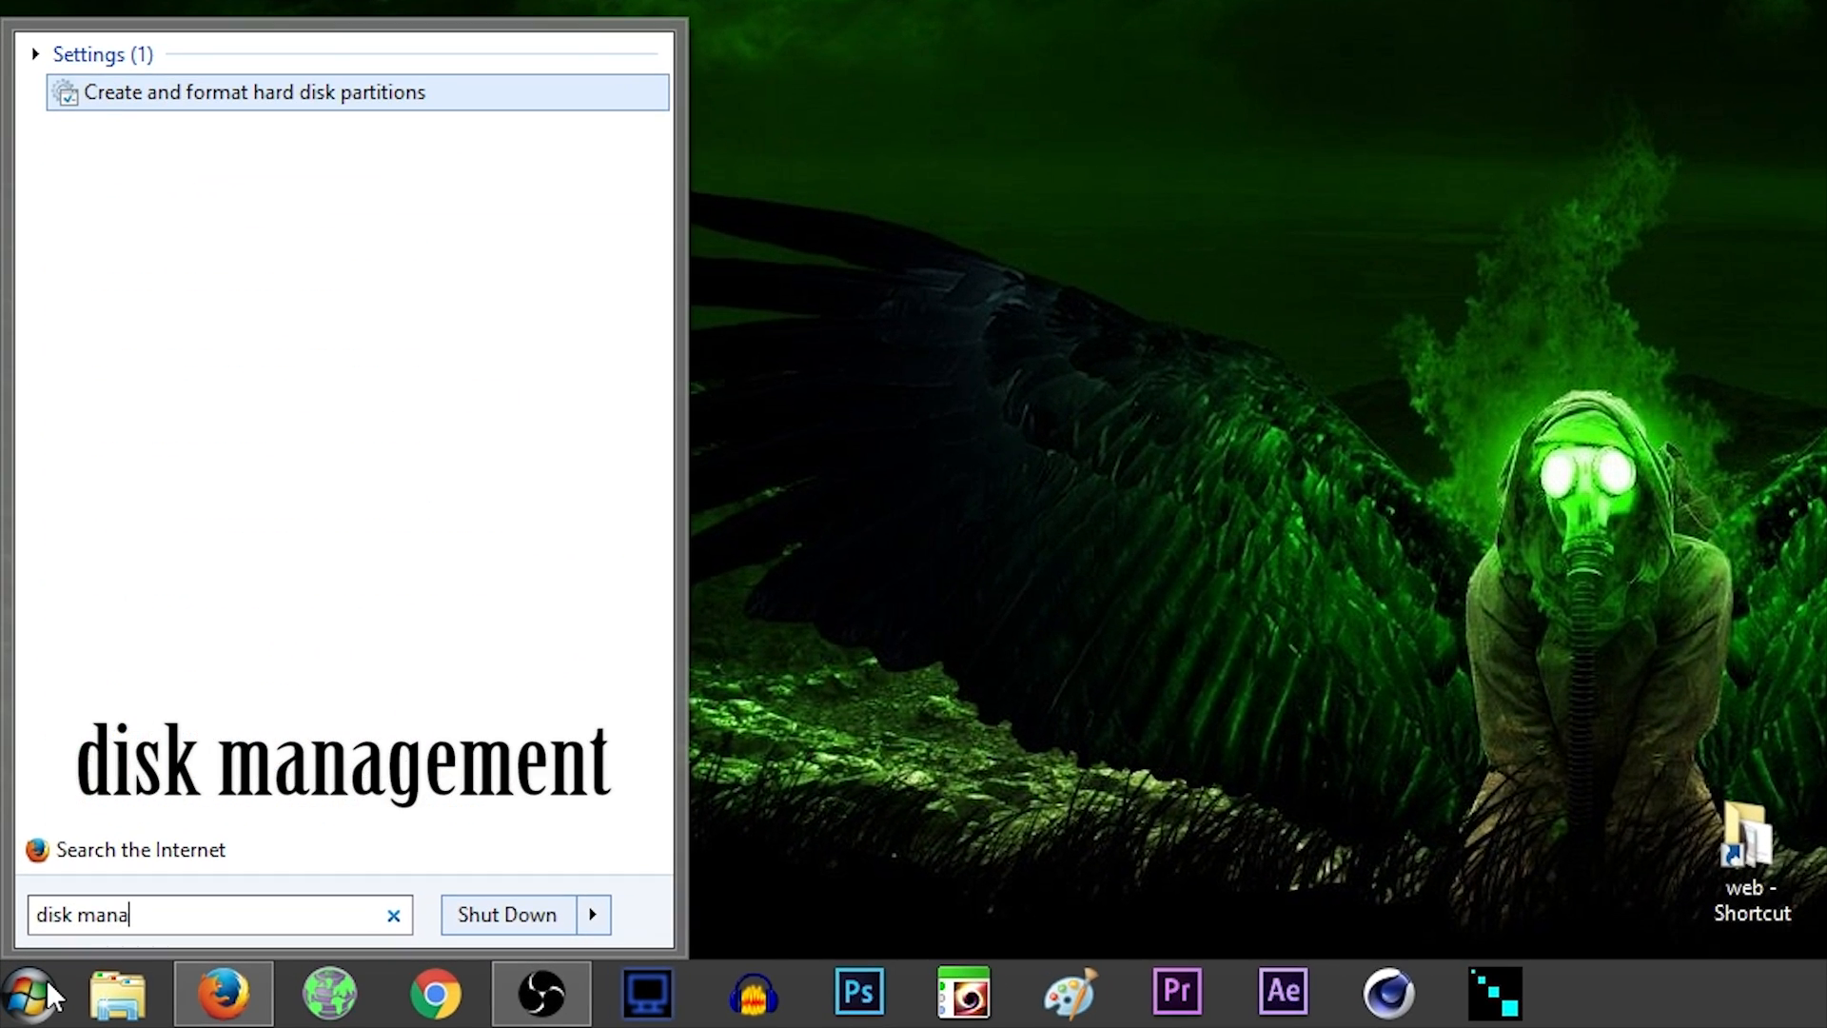
pyautogui.moveTo(256, 92)
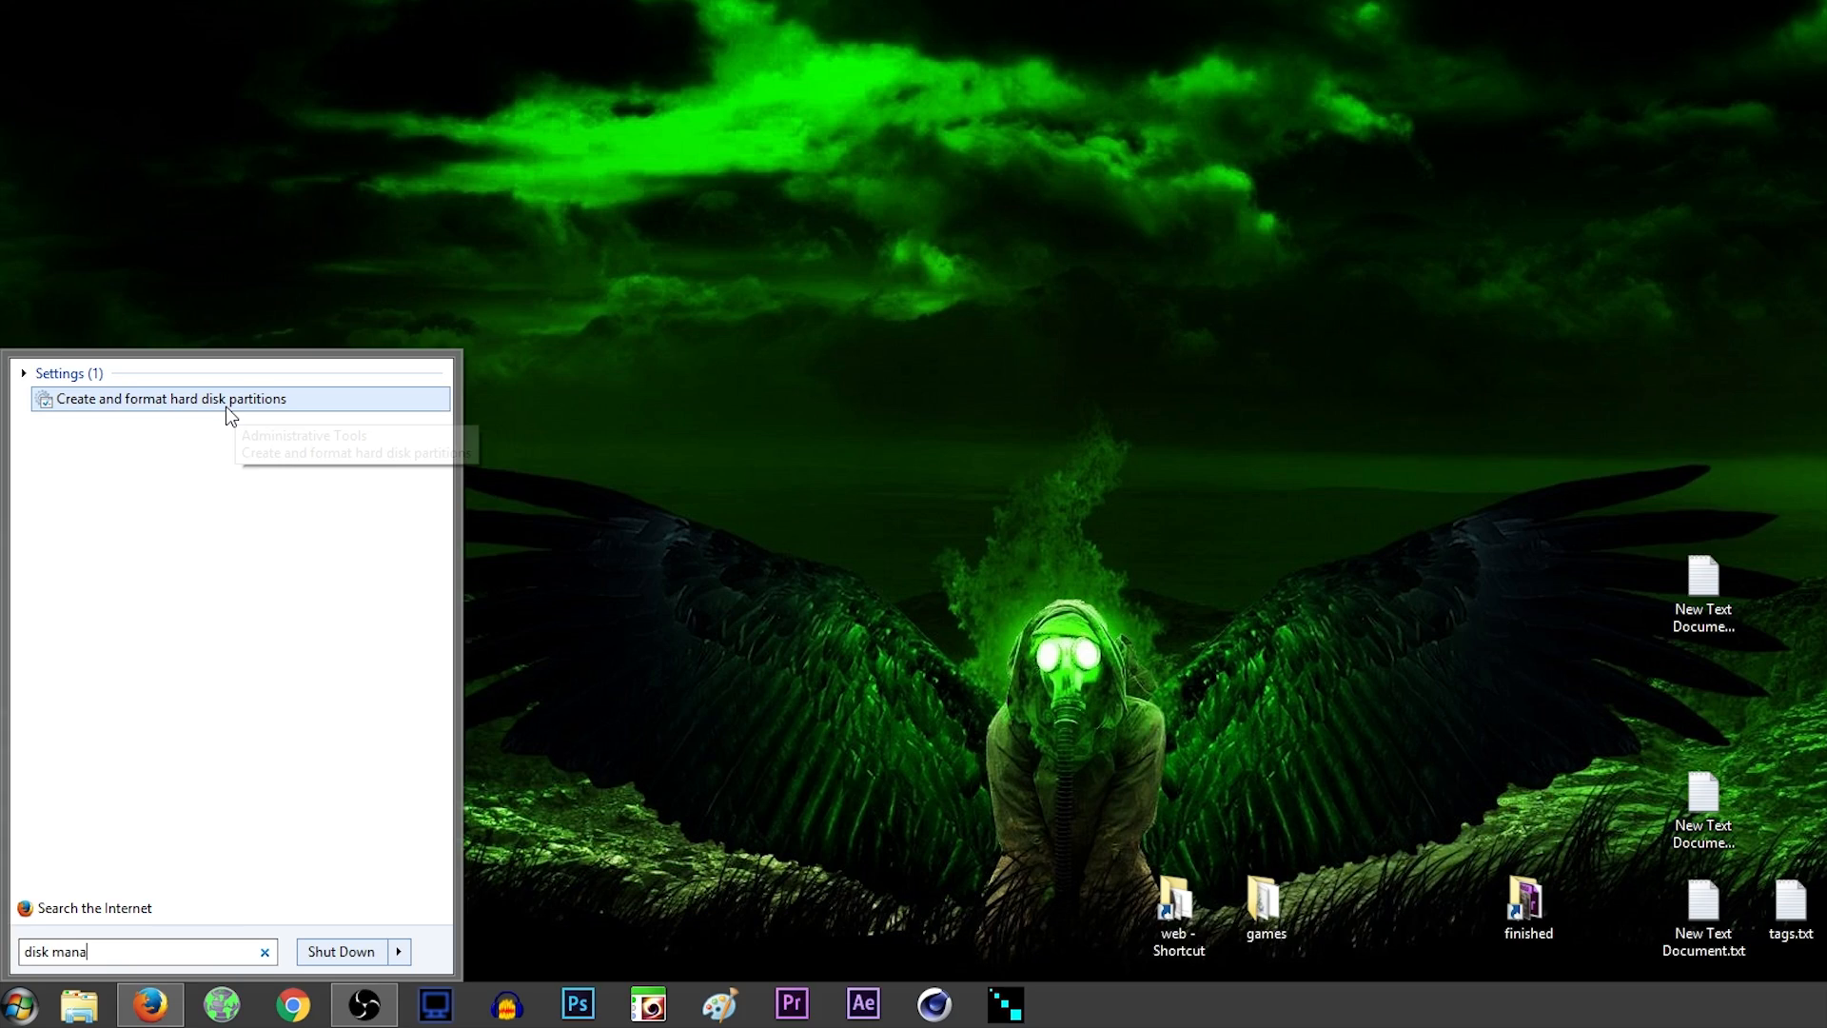
# - Open Disk Management and inspect Disk 5's 39 MB OEM partition
pyautogui.click(170, 399)
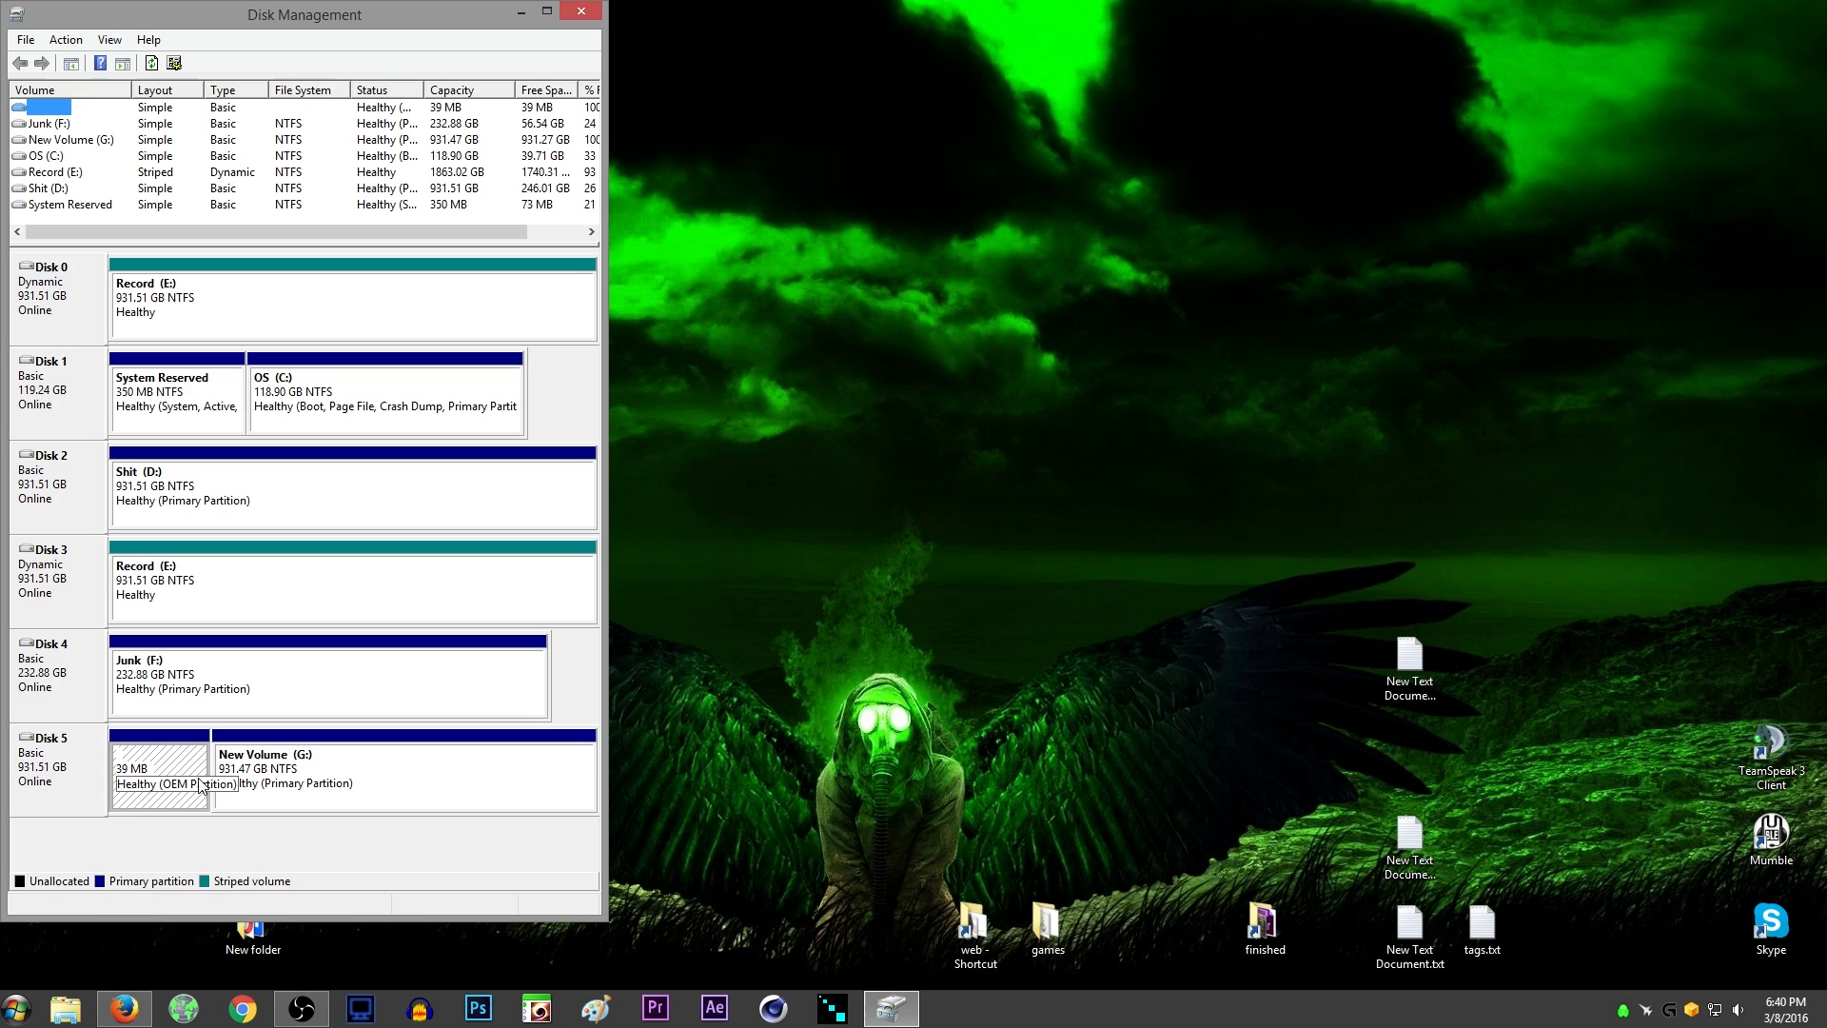
pyautogui.click(56, 736)
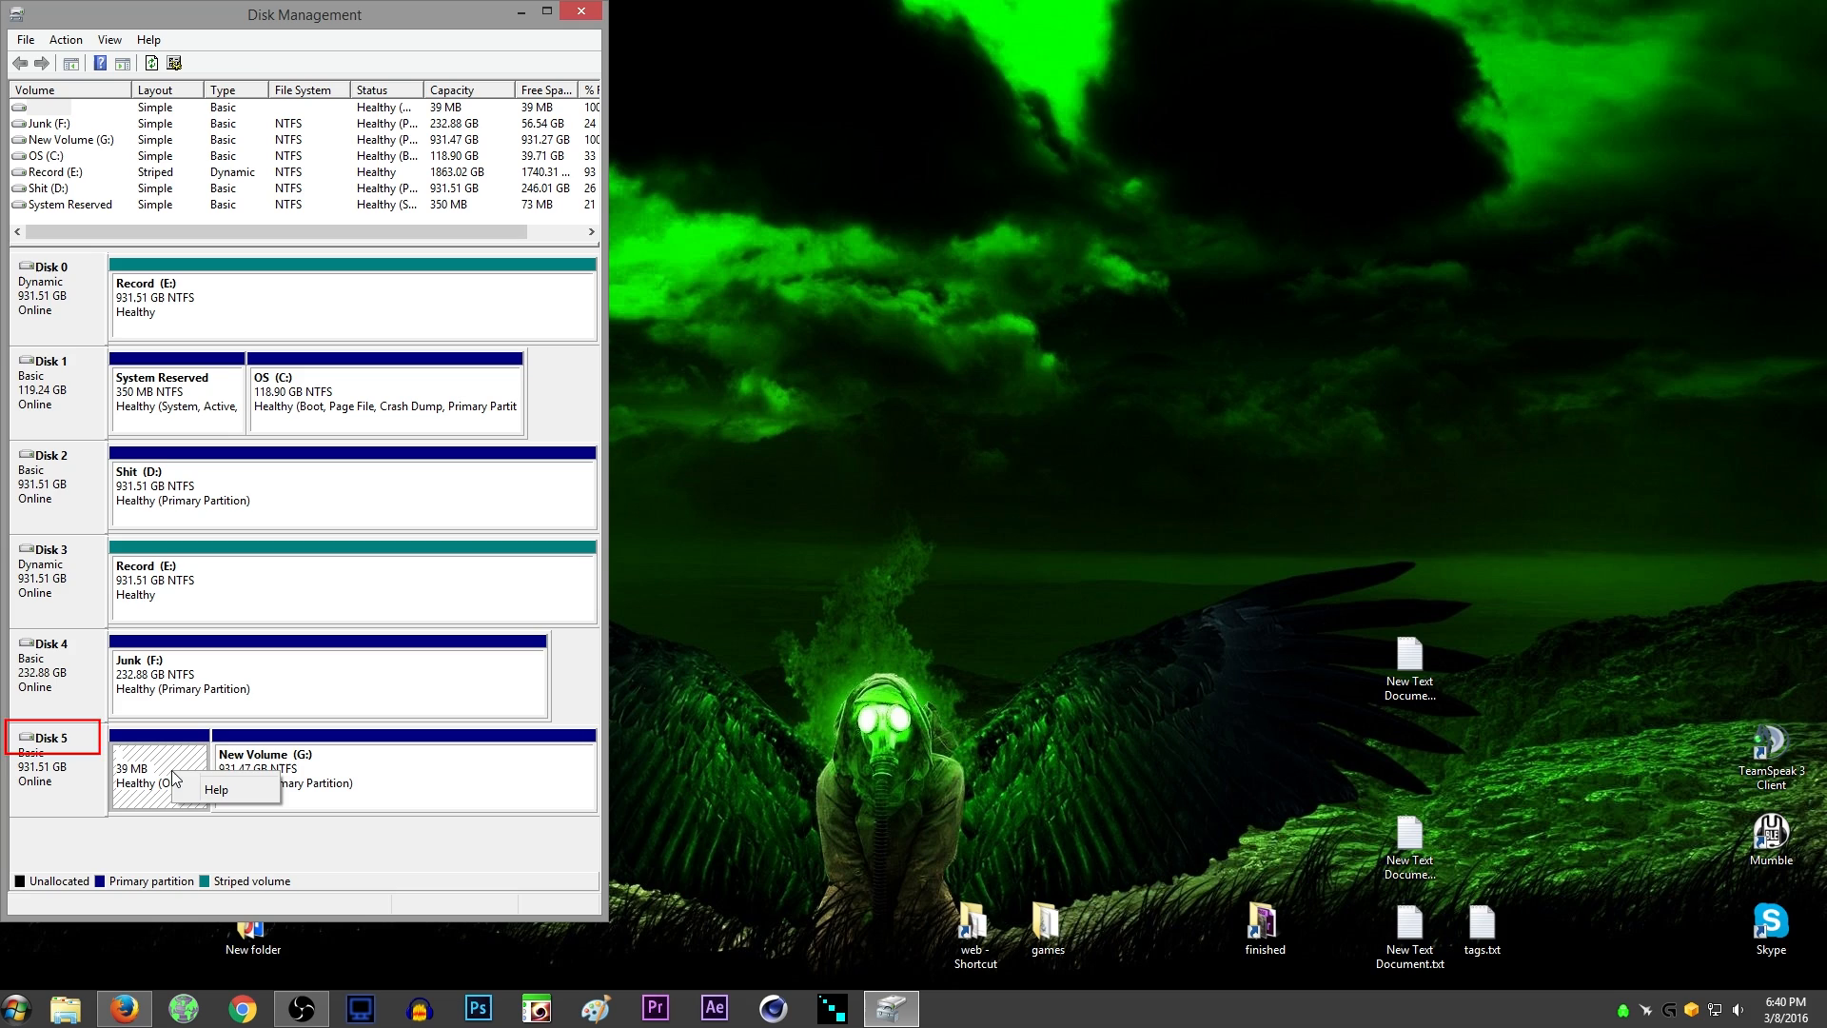
# - Search the Start menu for 'diskpart' and launch diskpart.exe
pyautogui.click(16, 1005)
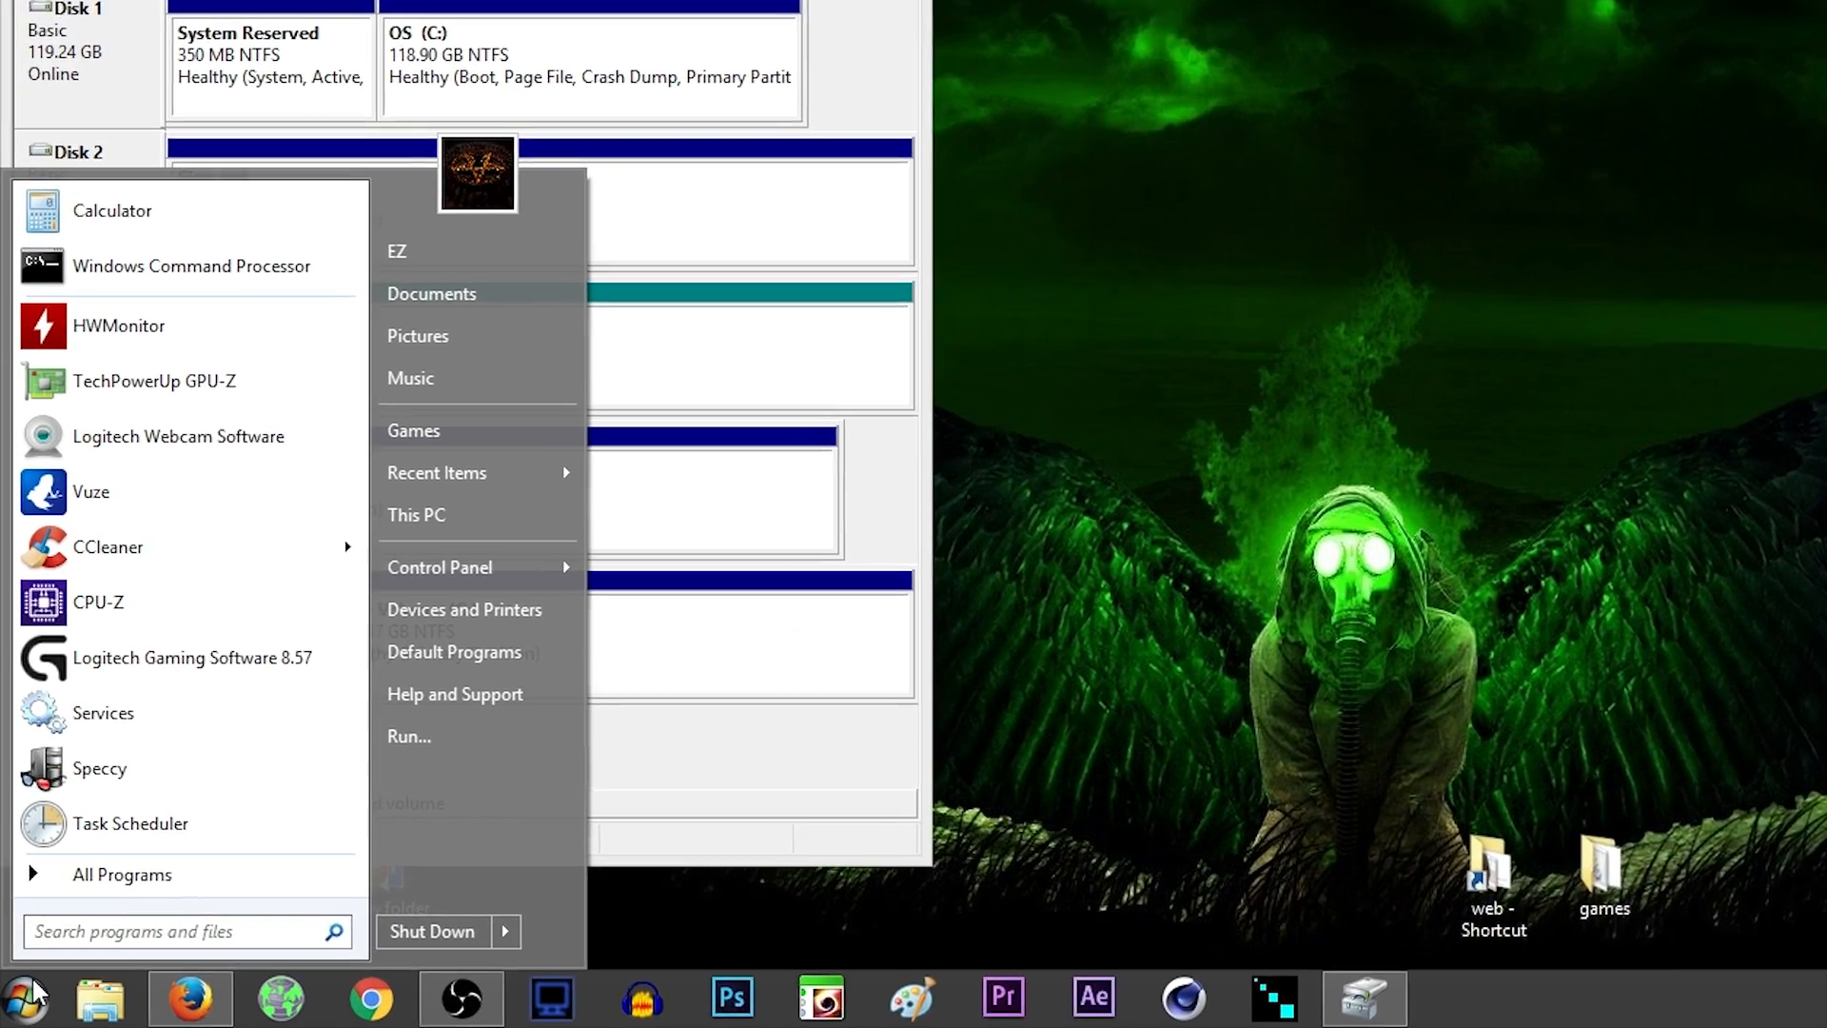
pyautogui.write('diskpar')
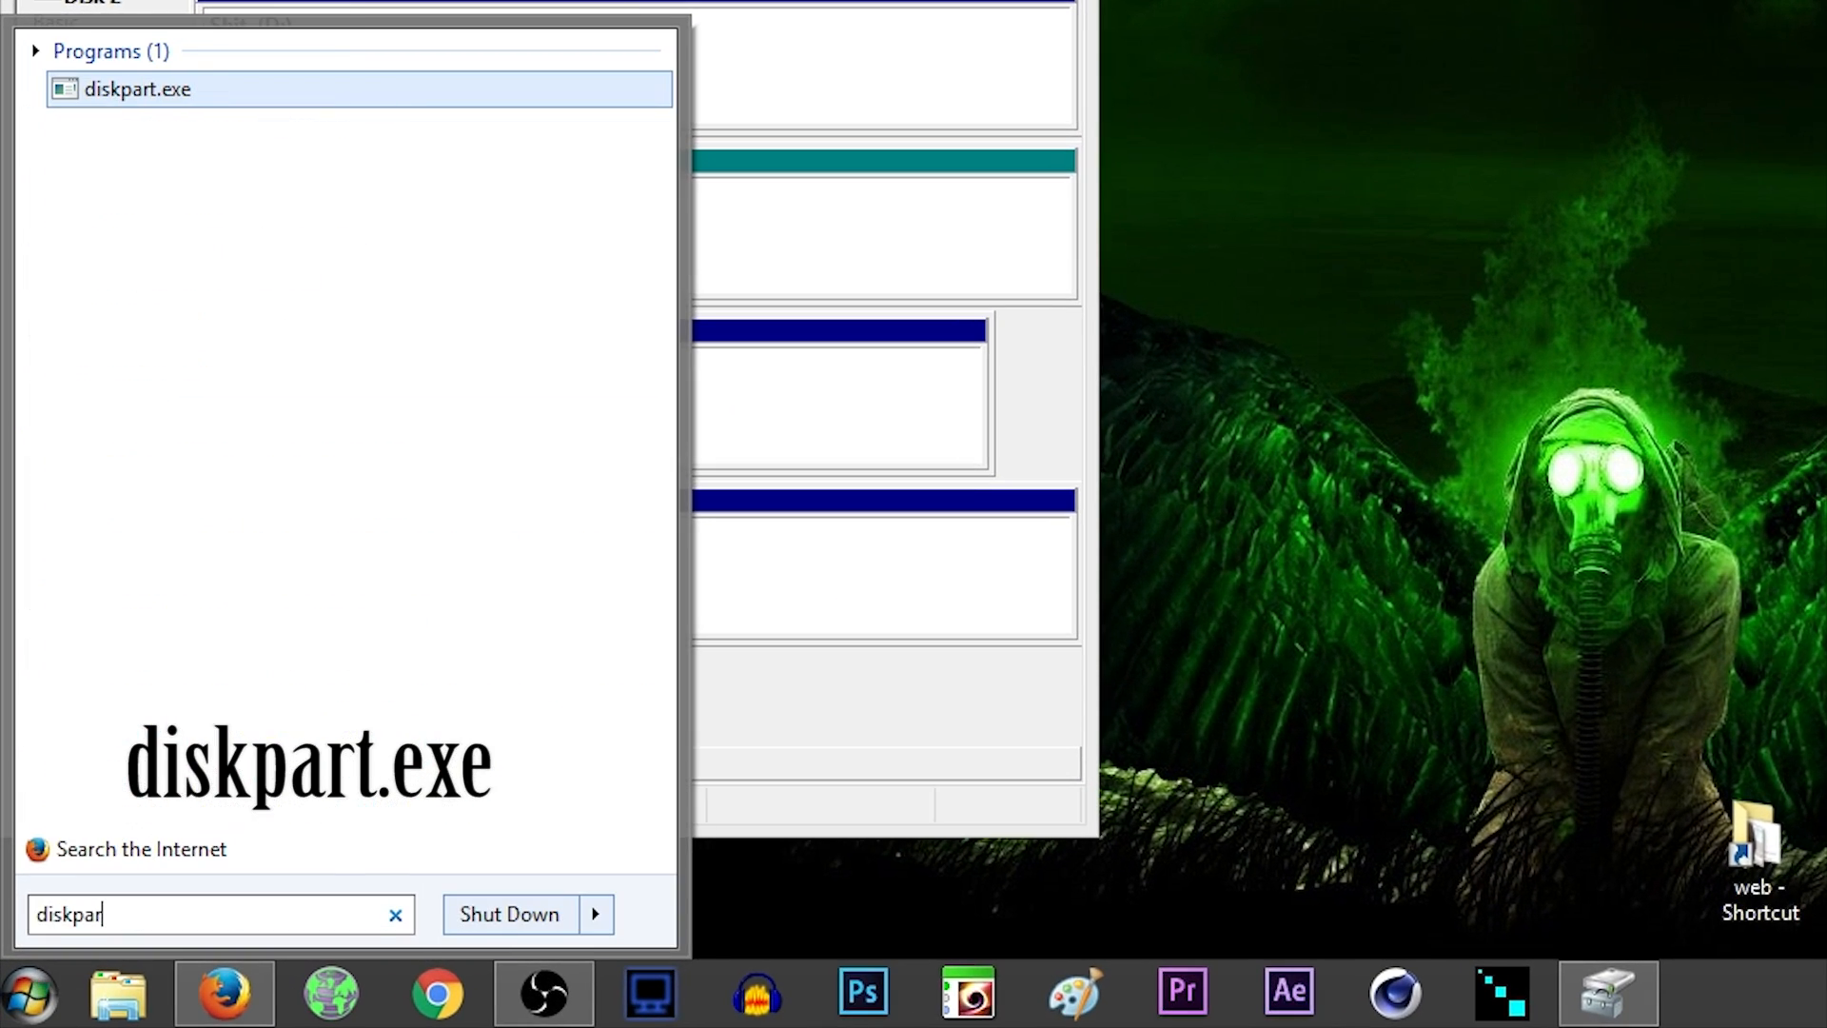
pyautogui.write('t')
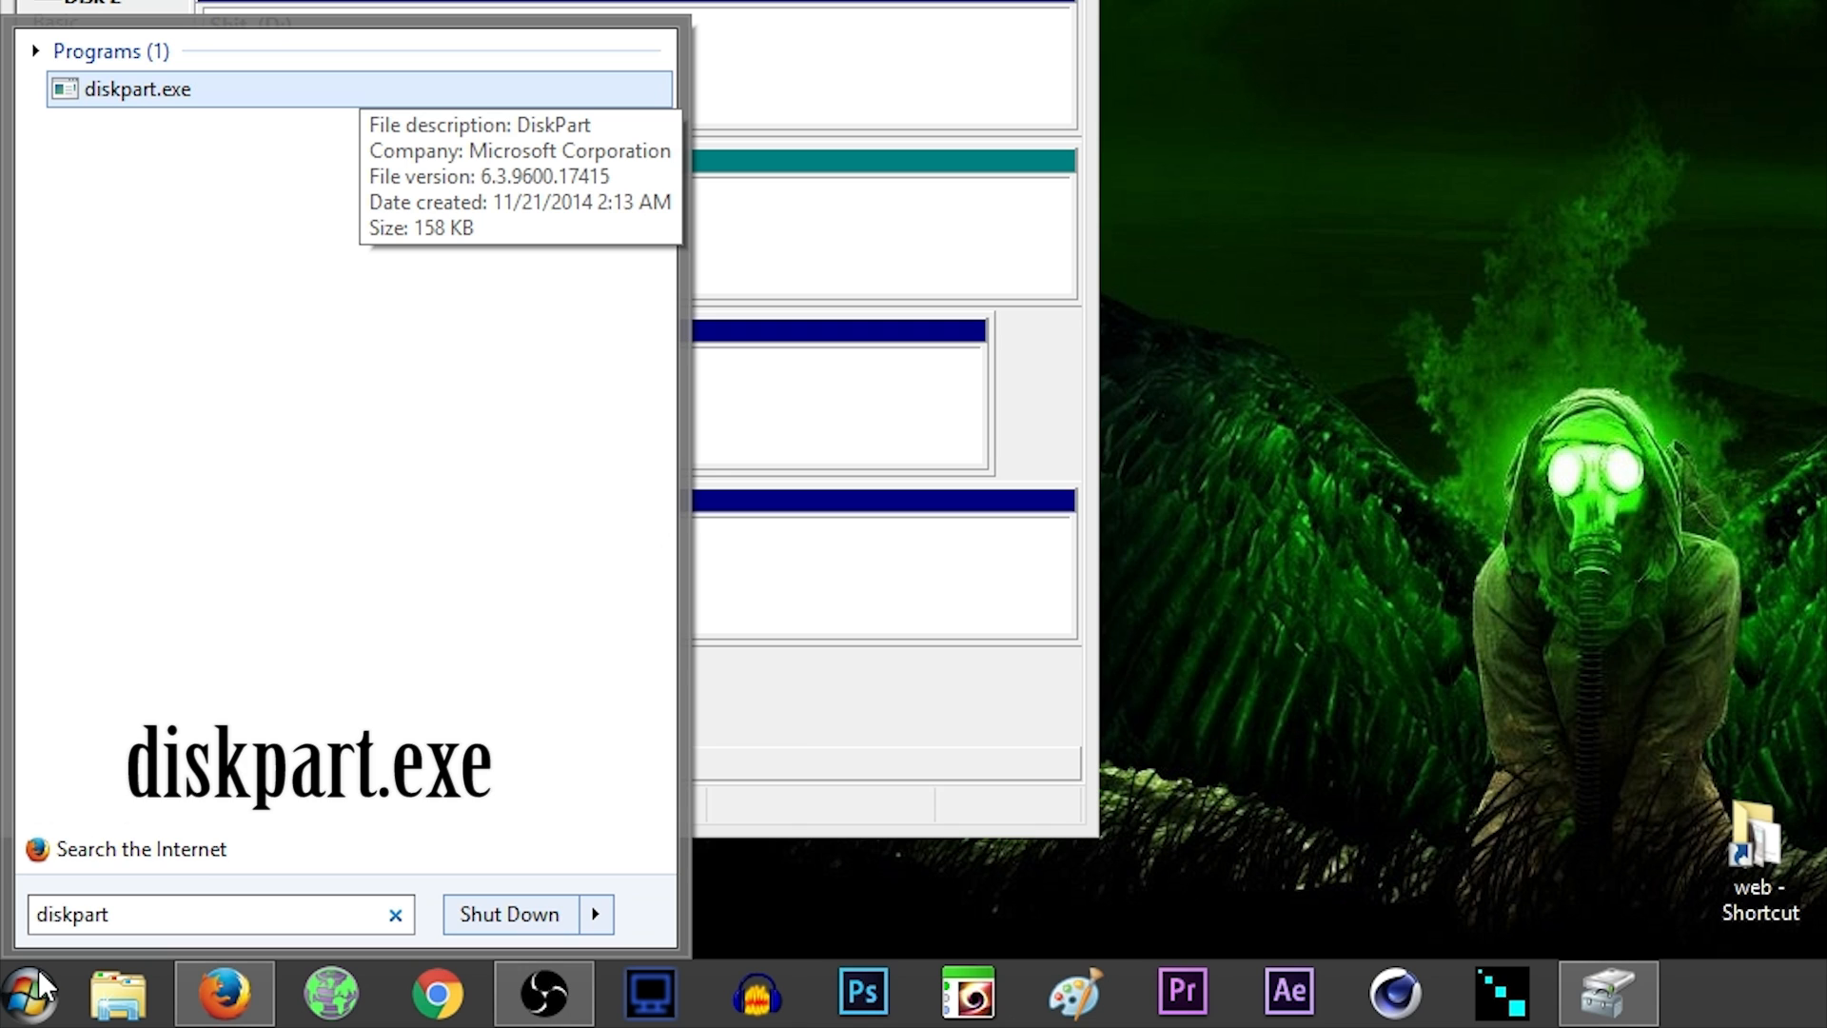
pyautogui.click(137, 89)
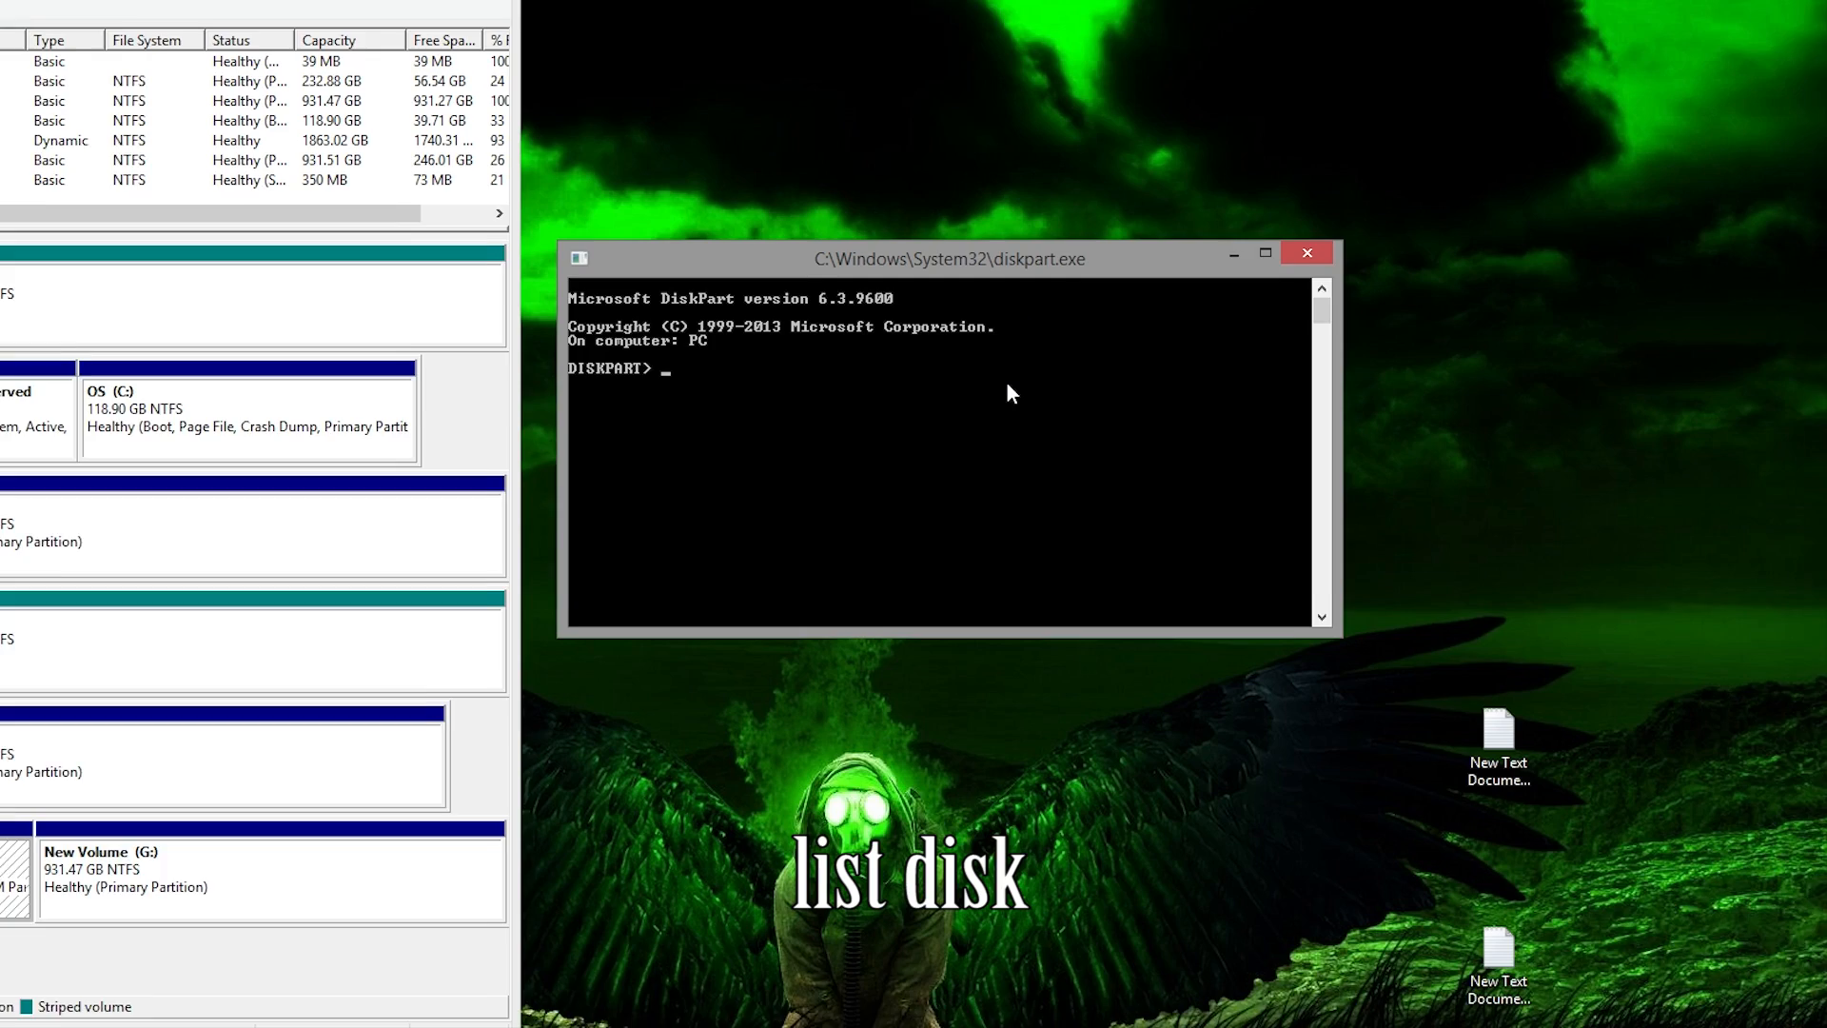
# - Run 'list disk', 'select disk 5' and 'list partition' to show Disk 5's partitions
pyautogui.write('list disk')
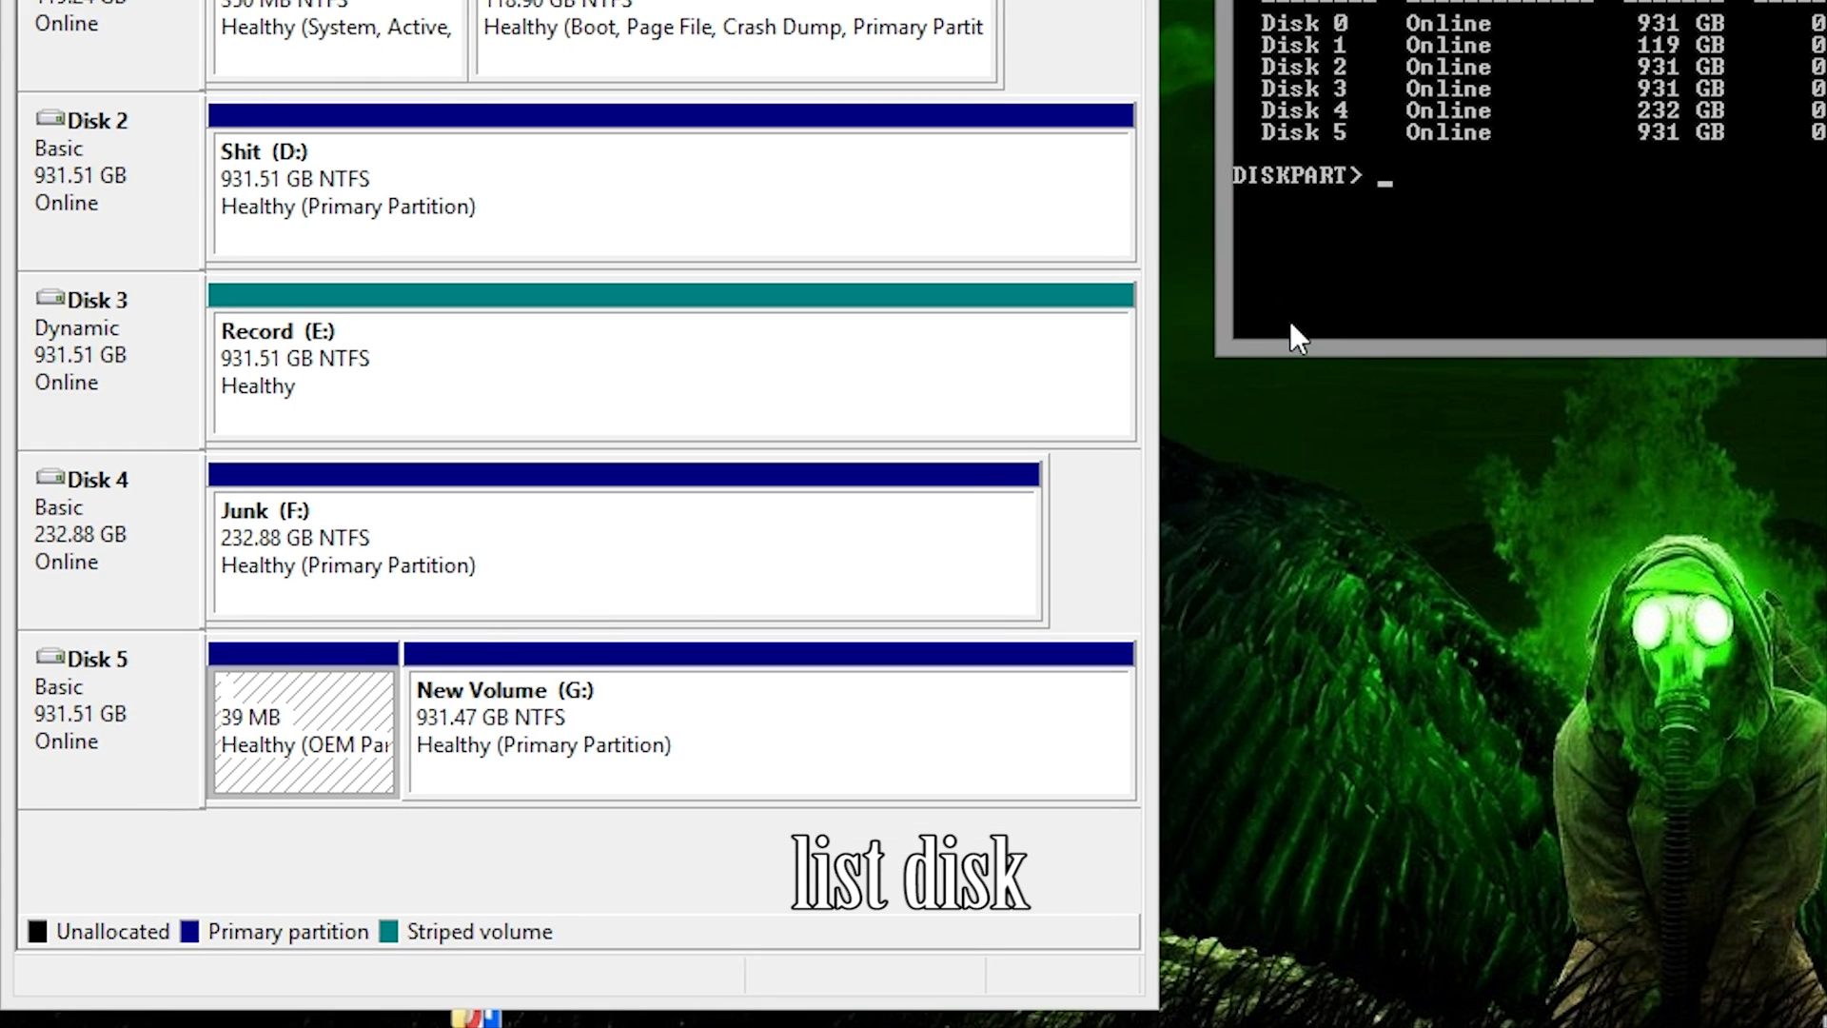
pyautogui.write('select d')
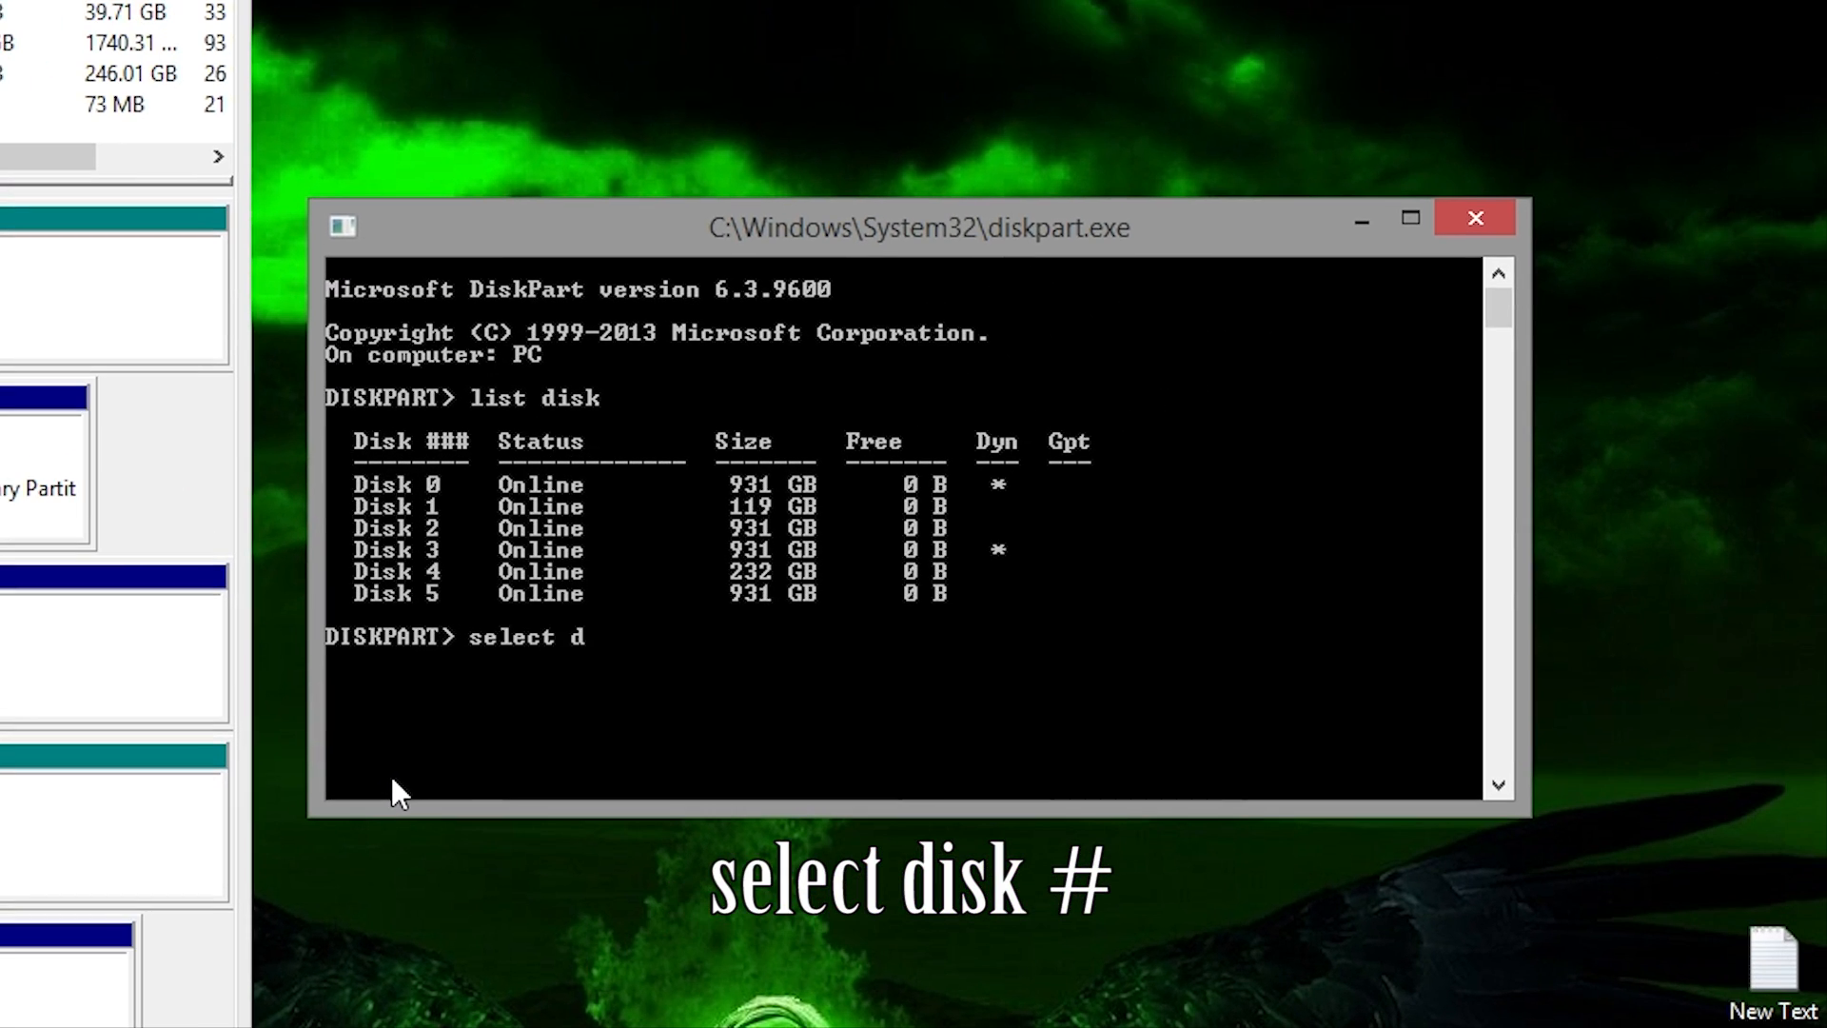
pyautogui.press('Enter')
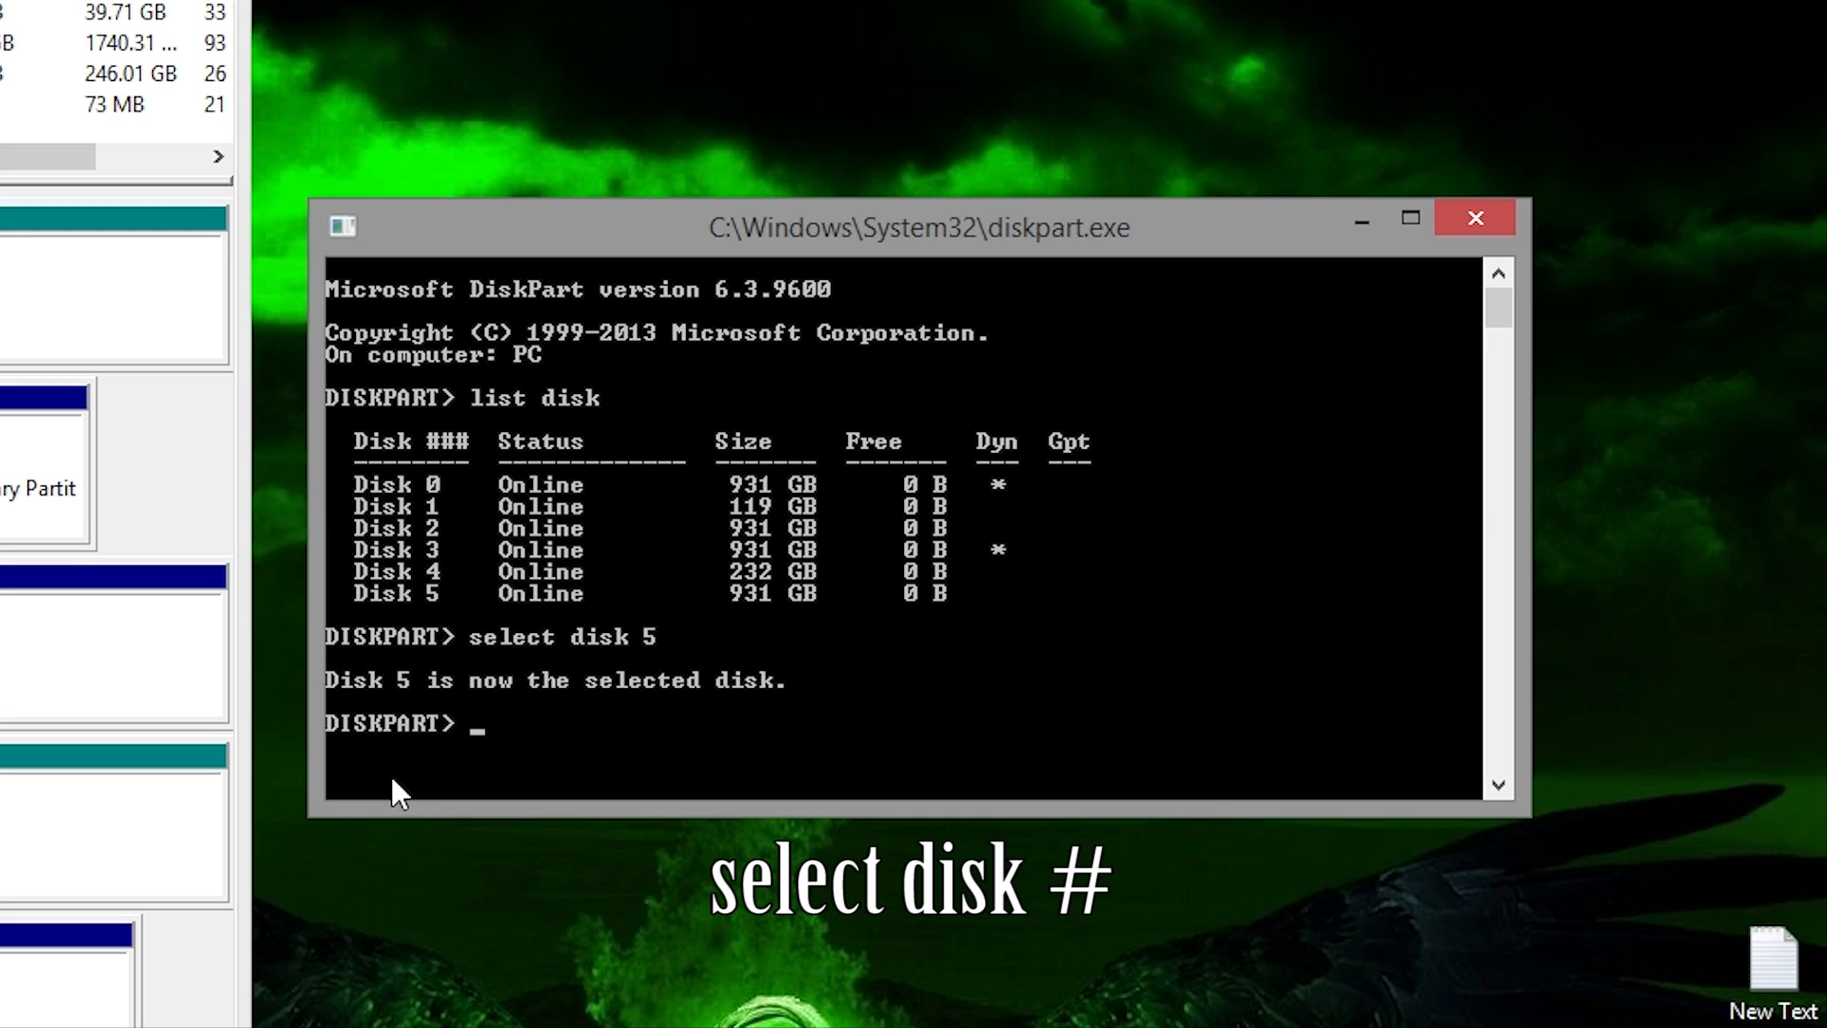
pyautogui.write('list')
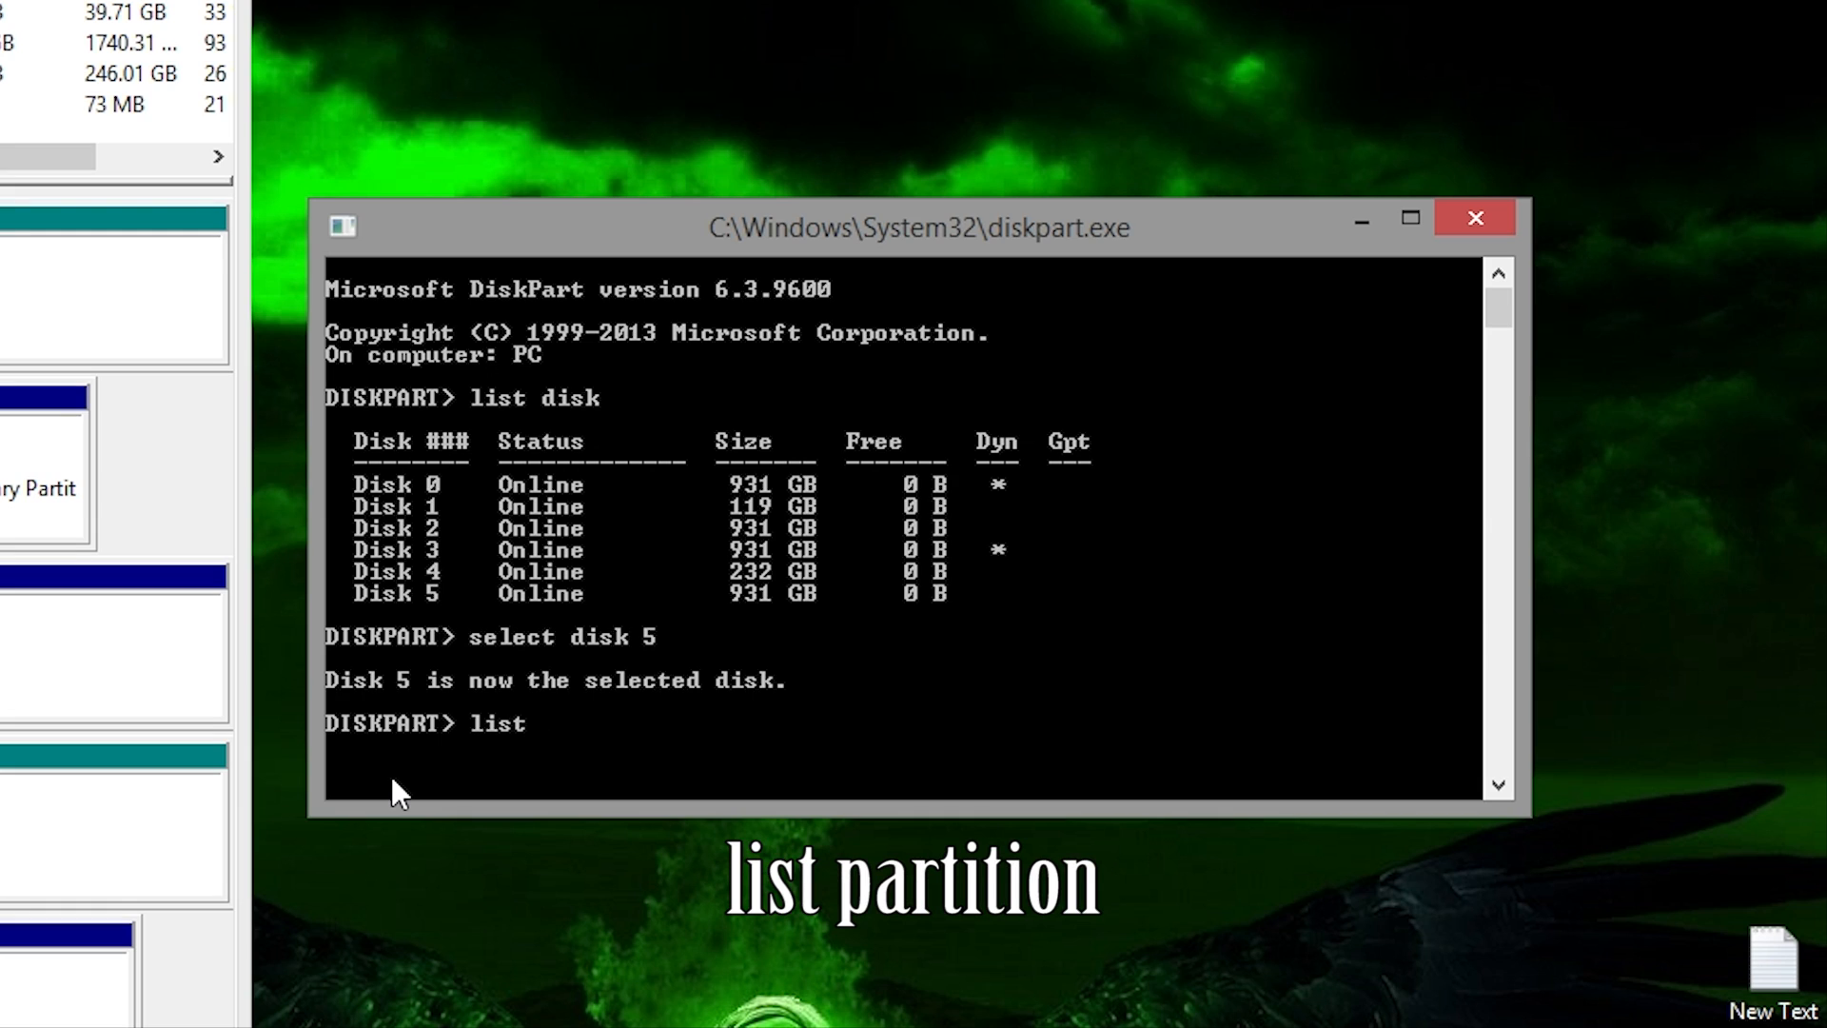
pyautogui.write('partition')
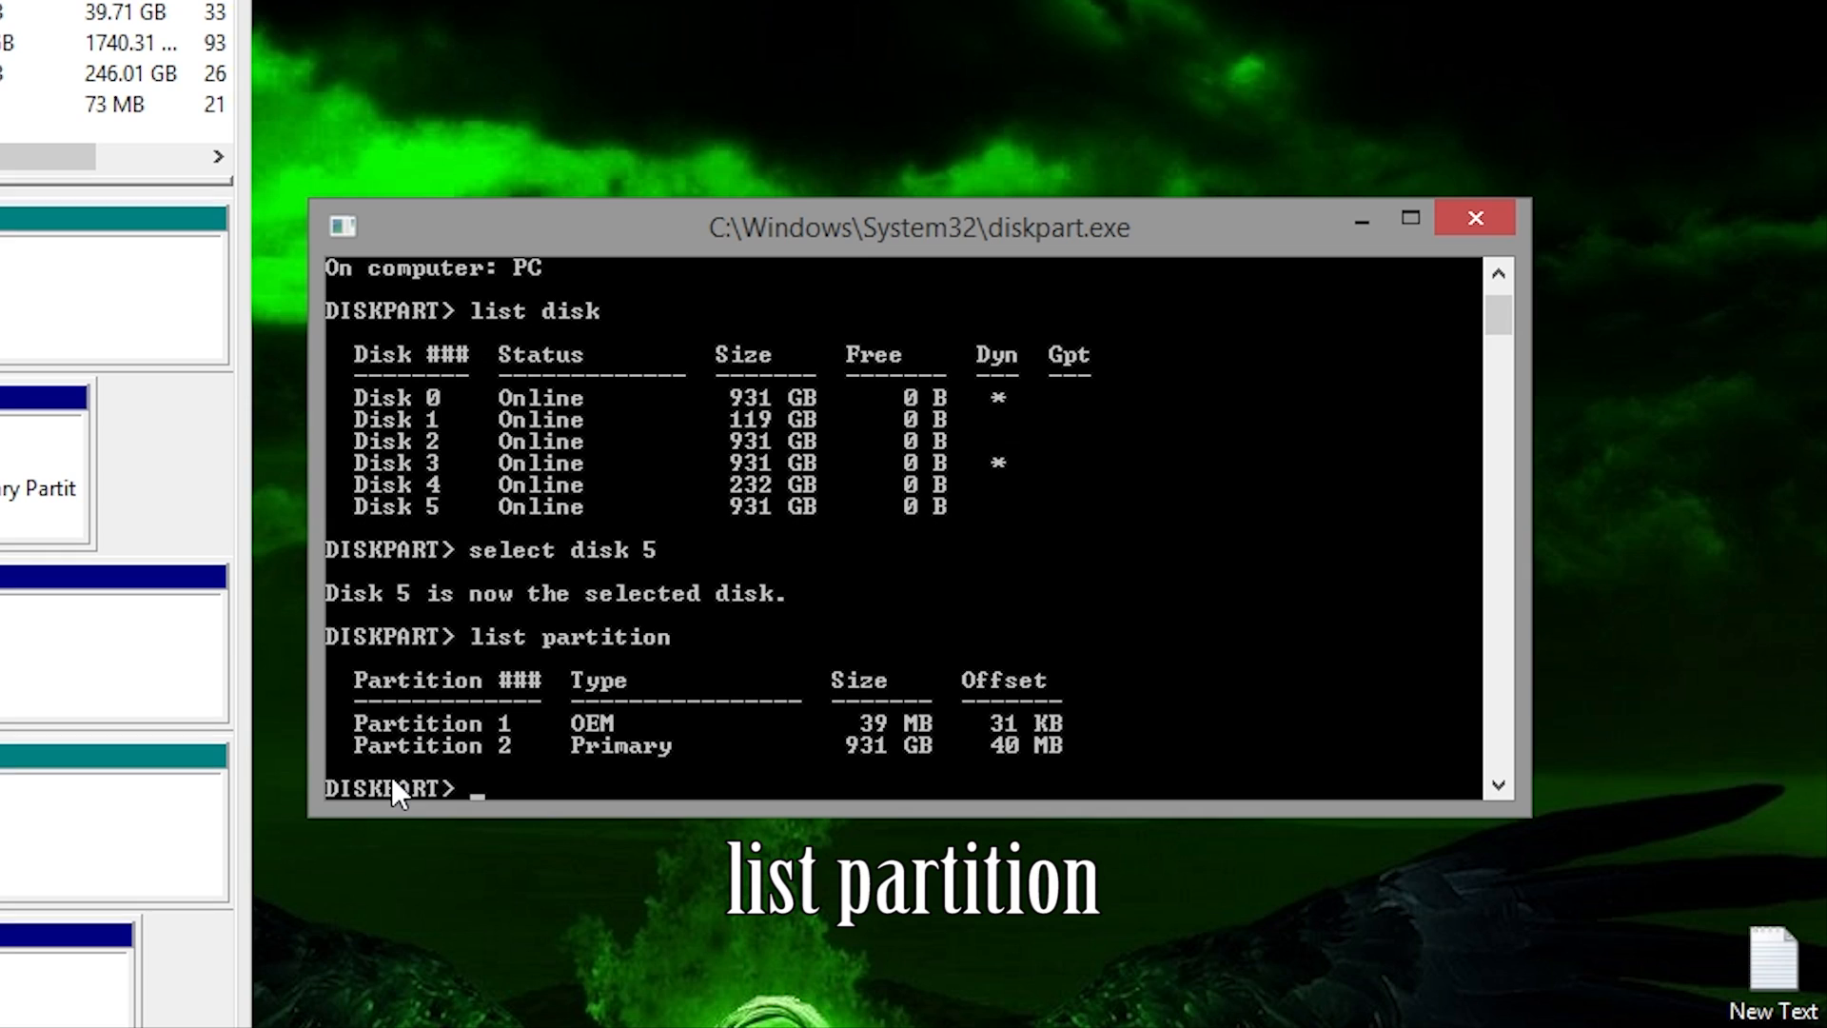
# - Select partition 1 and delete the OEM partition with 'delete partition override'
pyautogui.write('s')
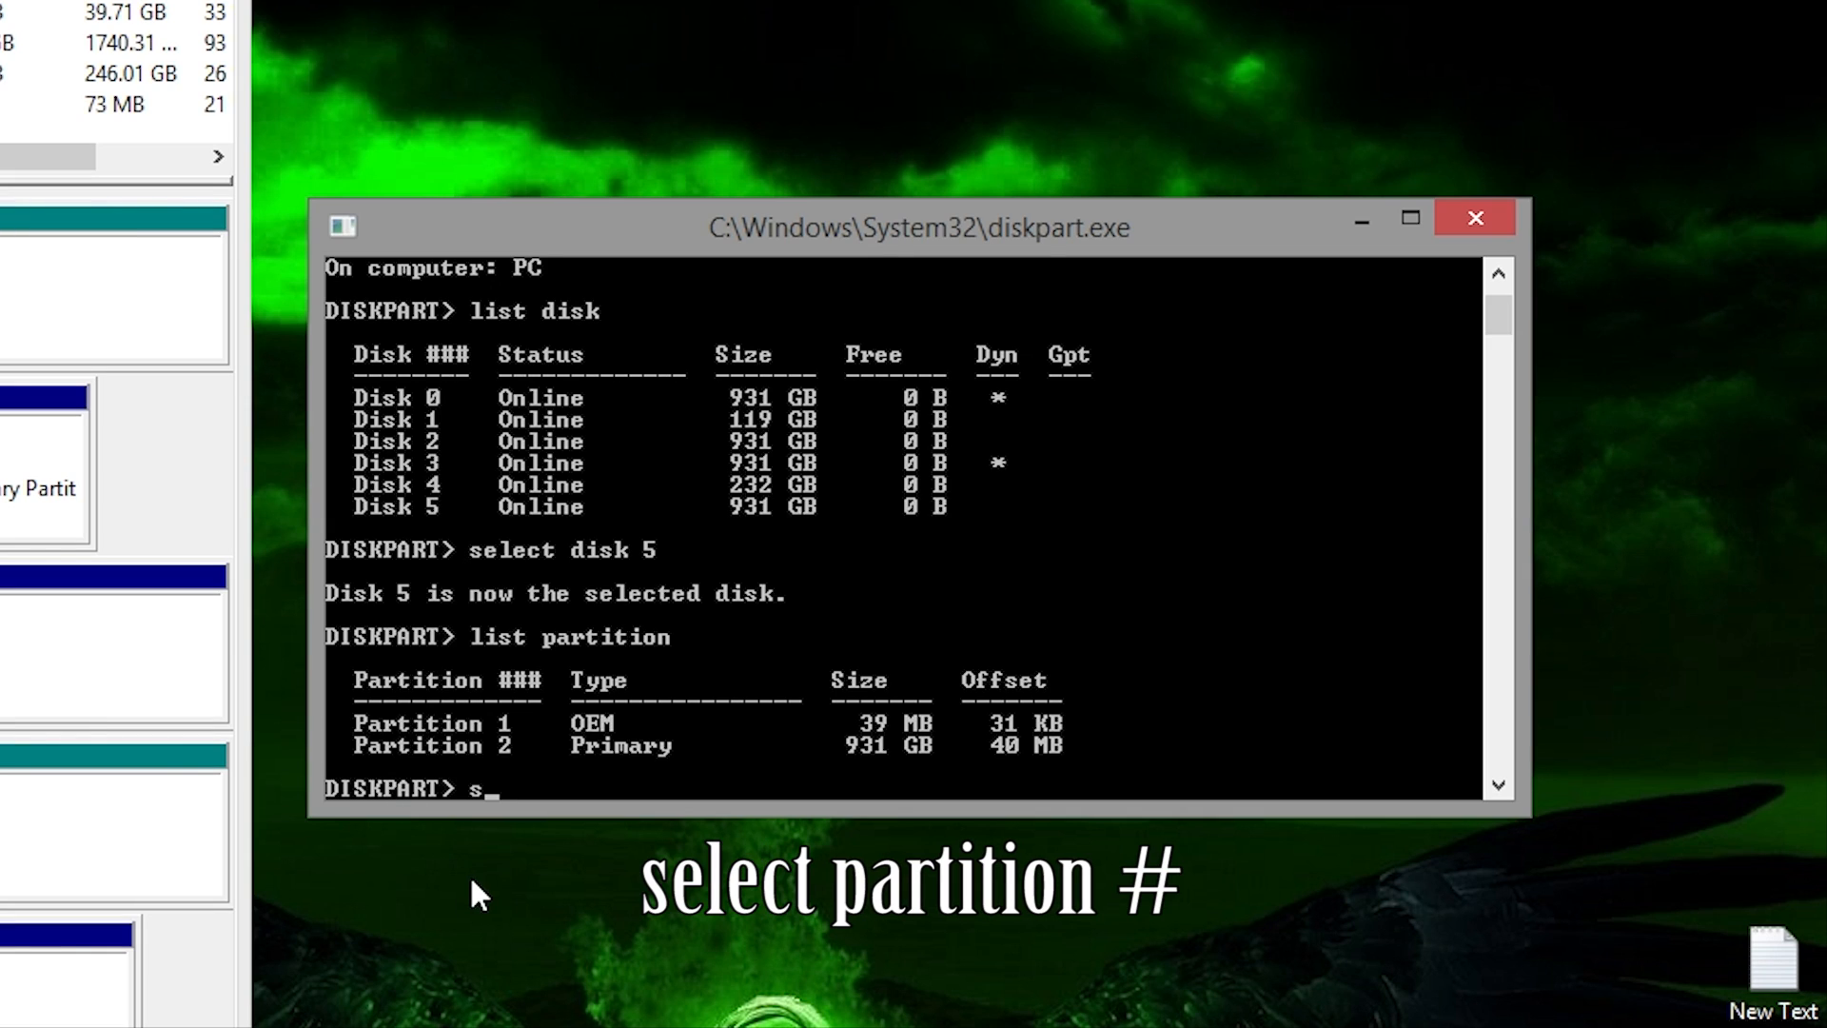
pyautogui.write('elect partition 1')
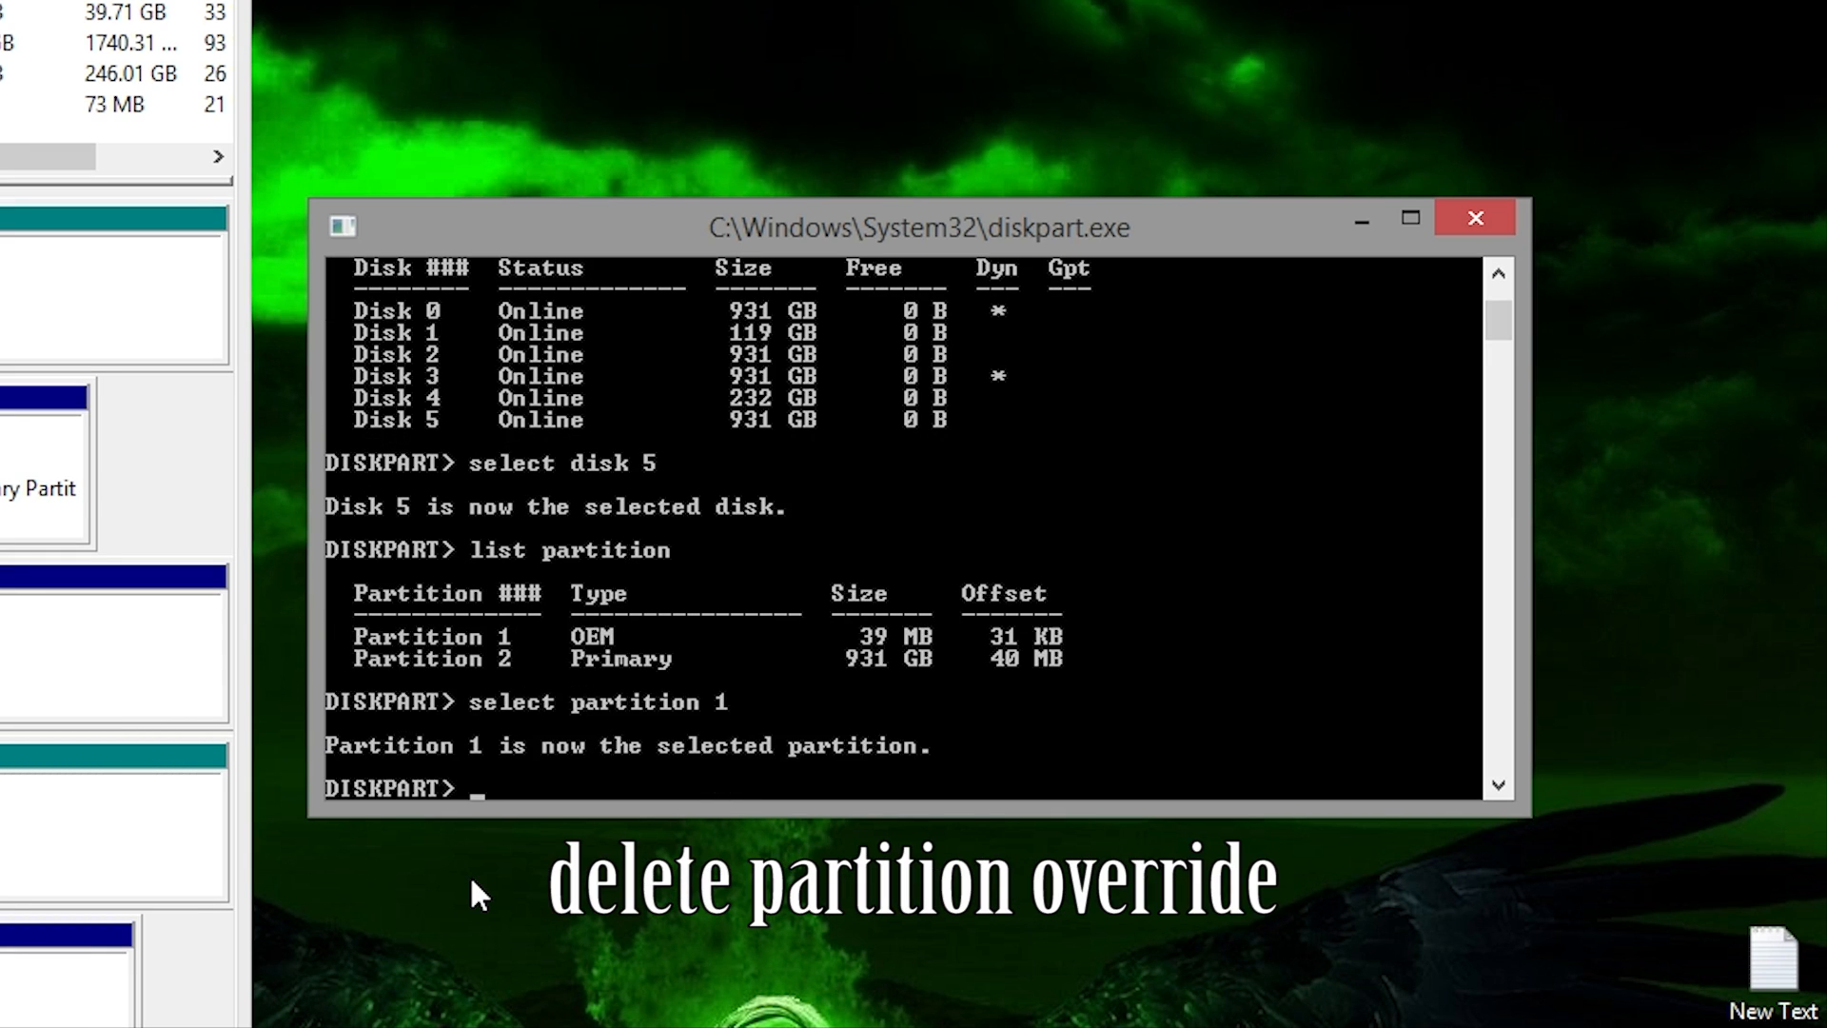
pyautogui.write('delete partition override')
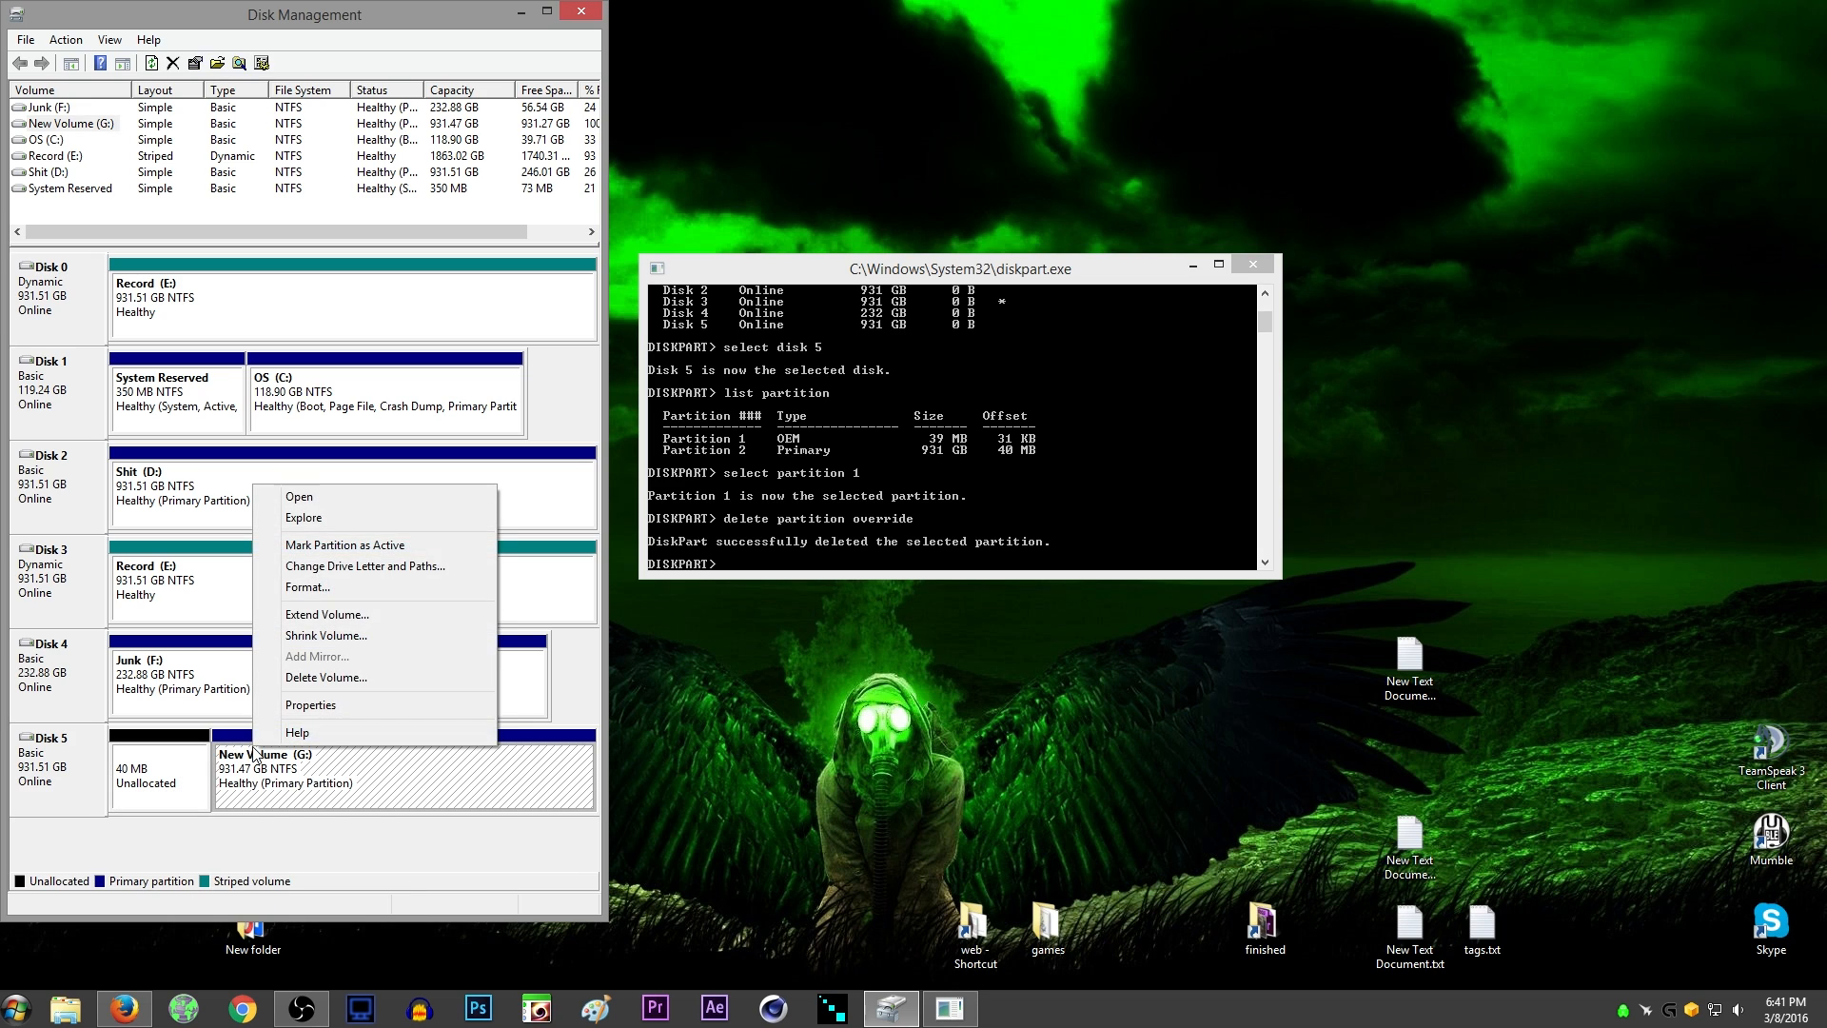
# - Delete New Volume (G:) and start a New Simple Volume on the 931.51 GB unallocated space
pyautogui.click(327, 677)
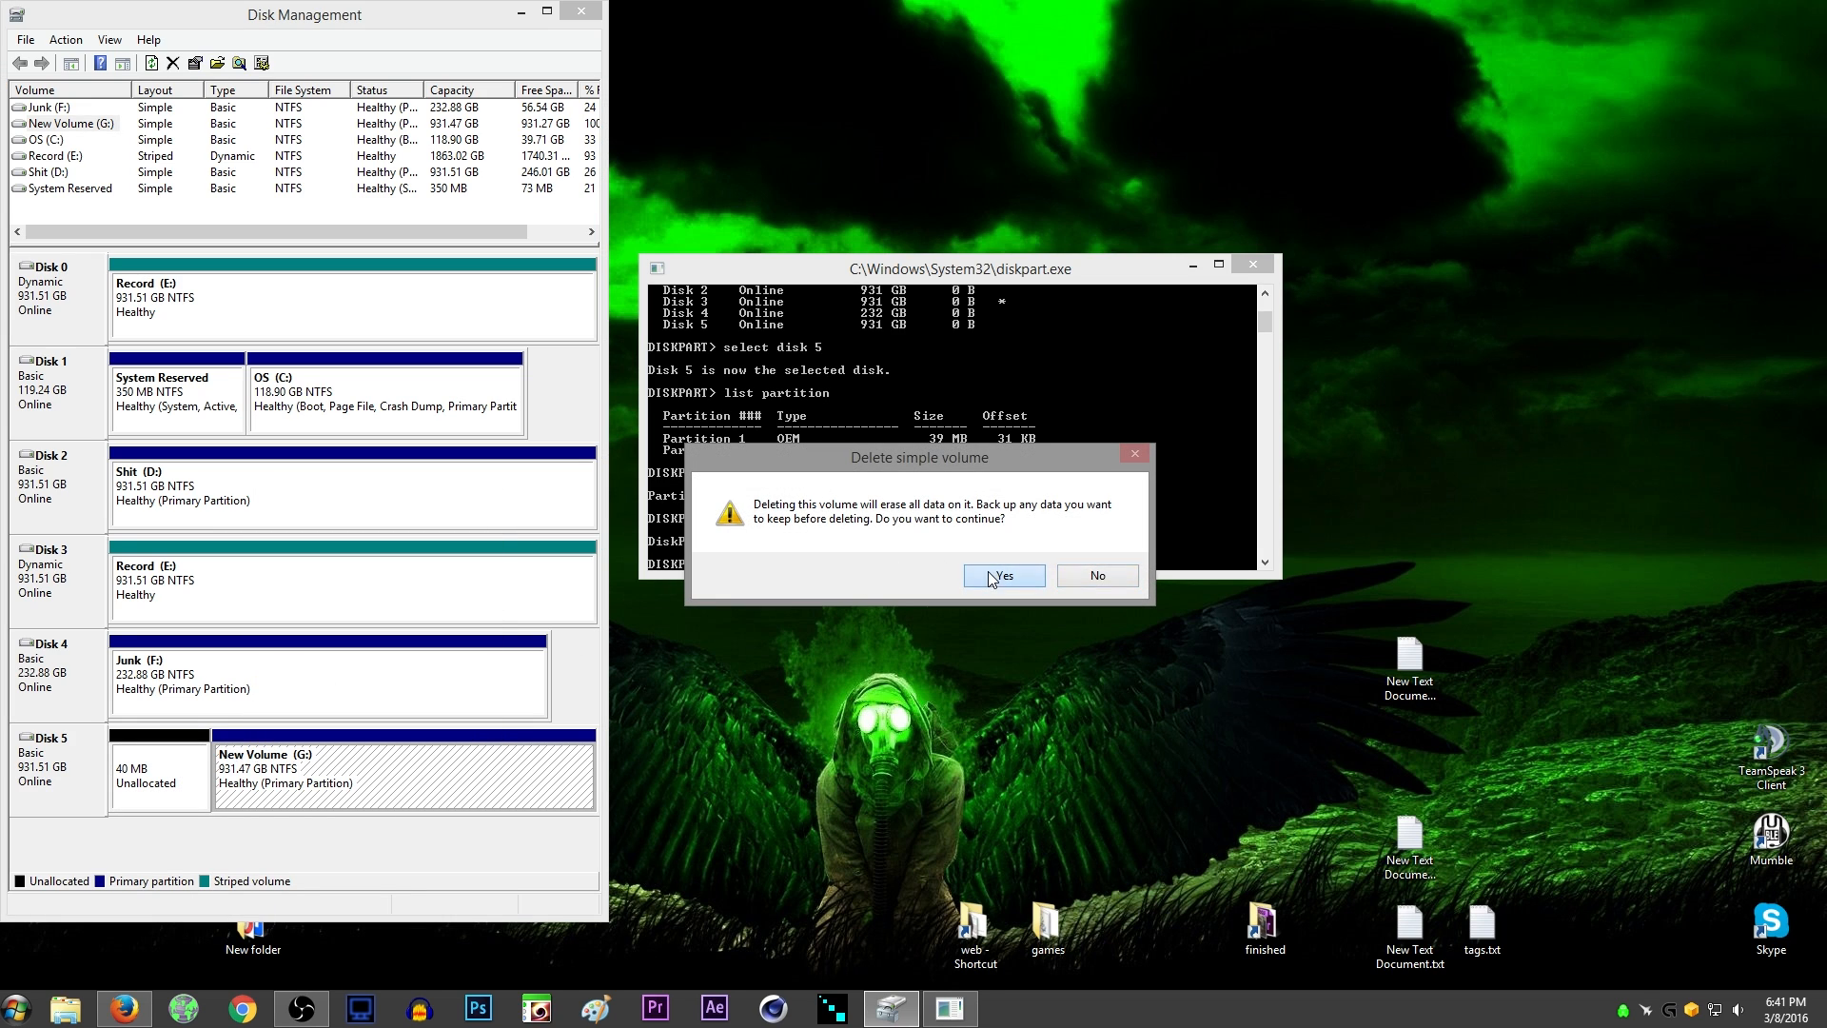
pyautogui.click(1002, 575)
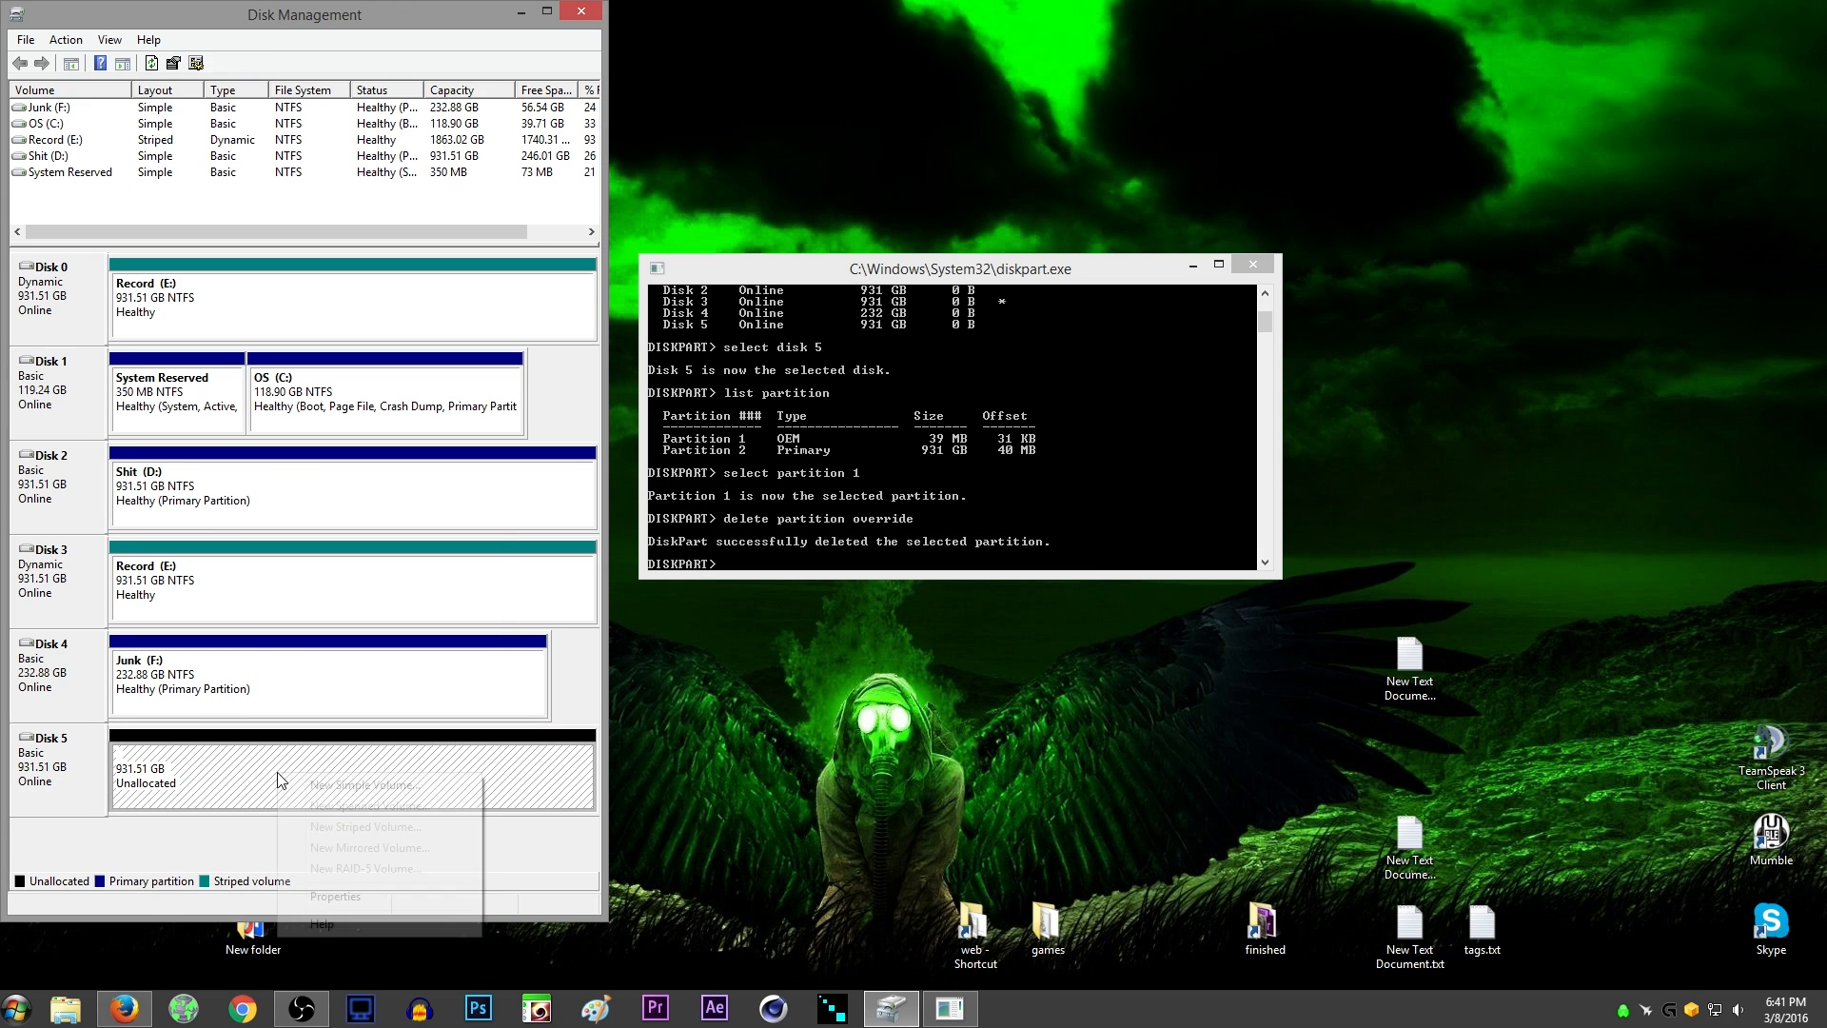
pyautogui.click(364, 784)
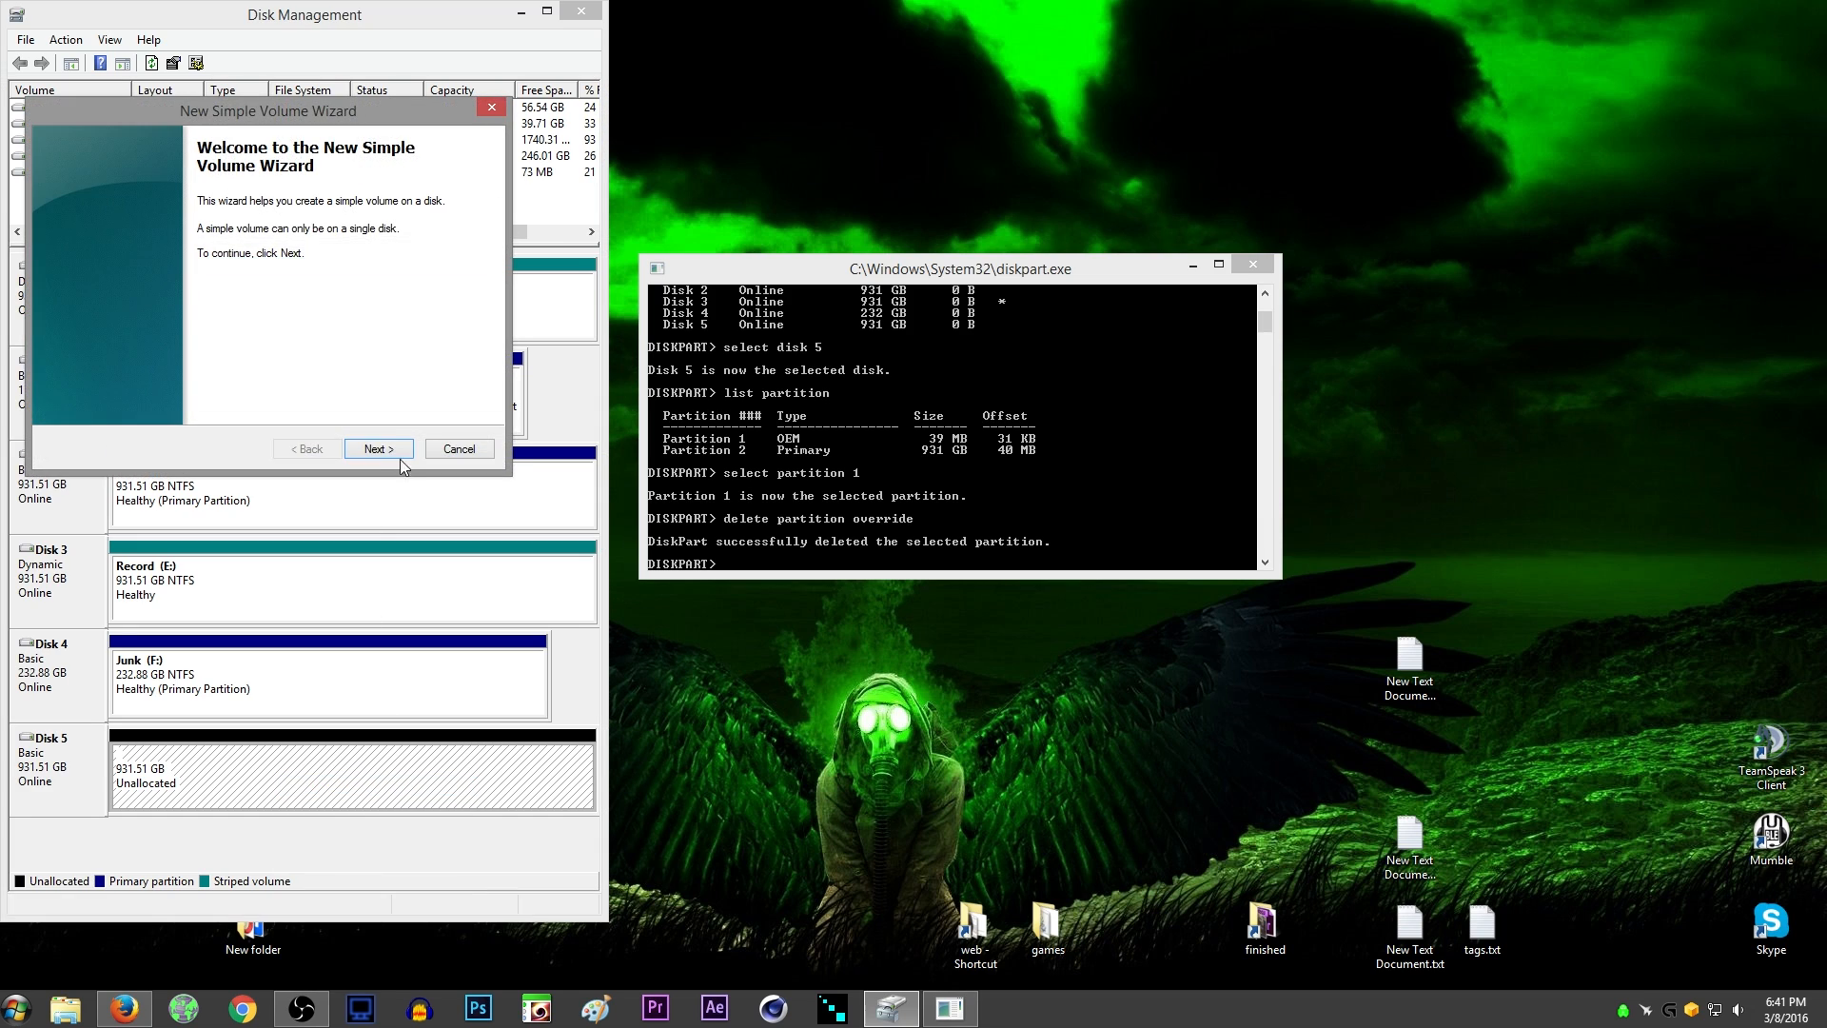
pyautogui.click(375, 448)
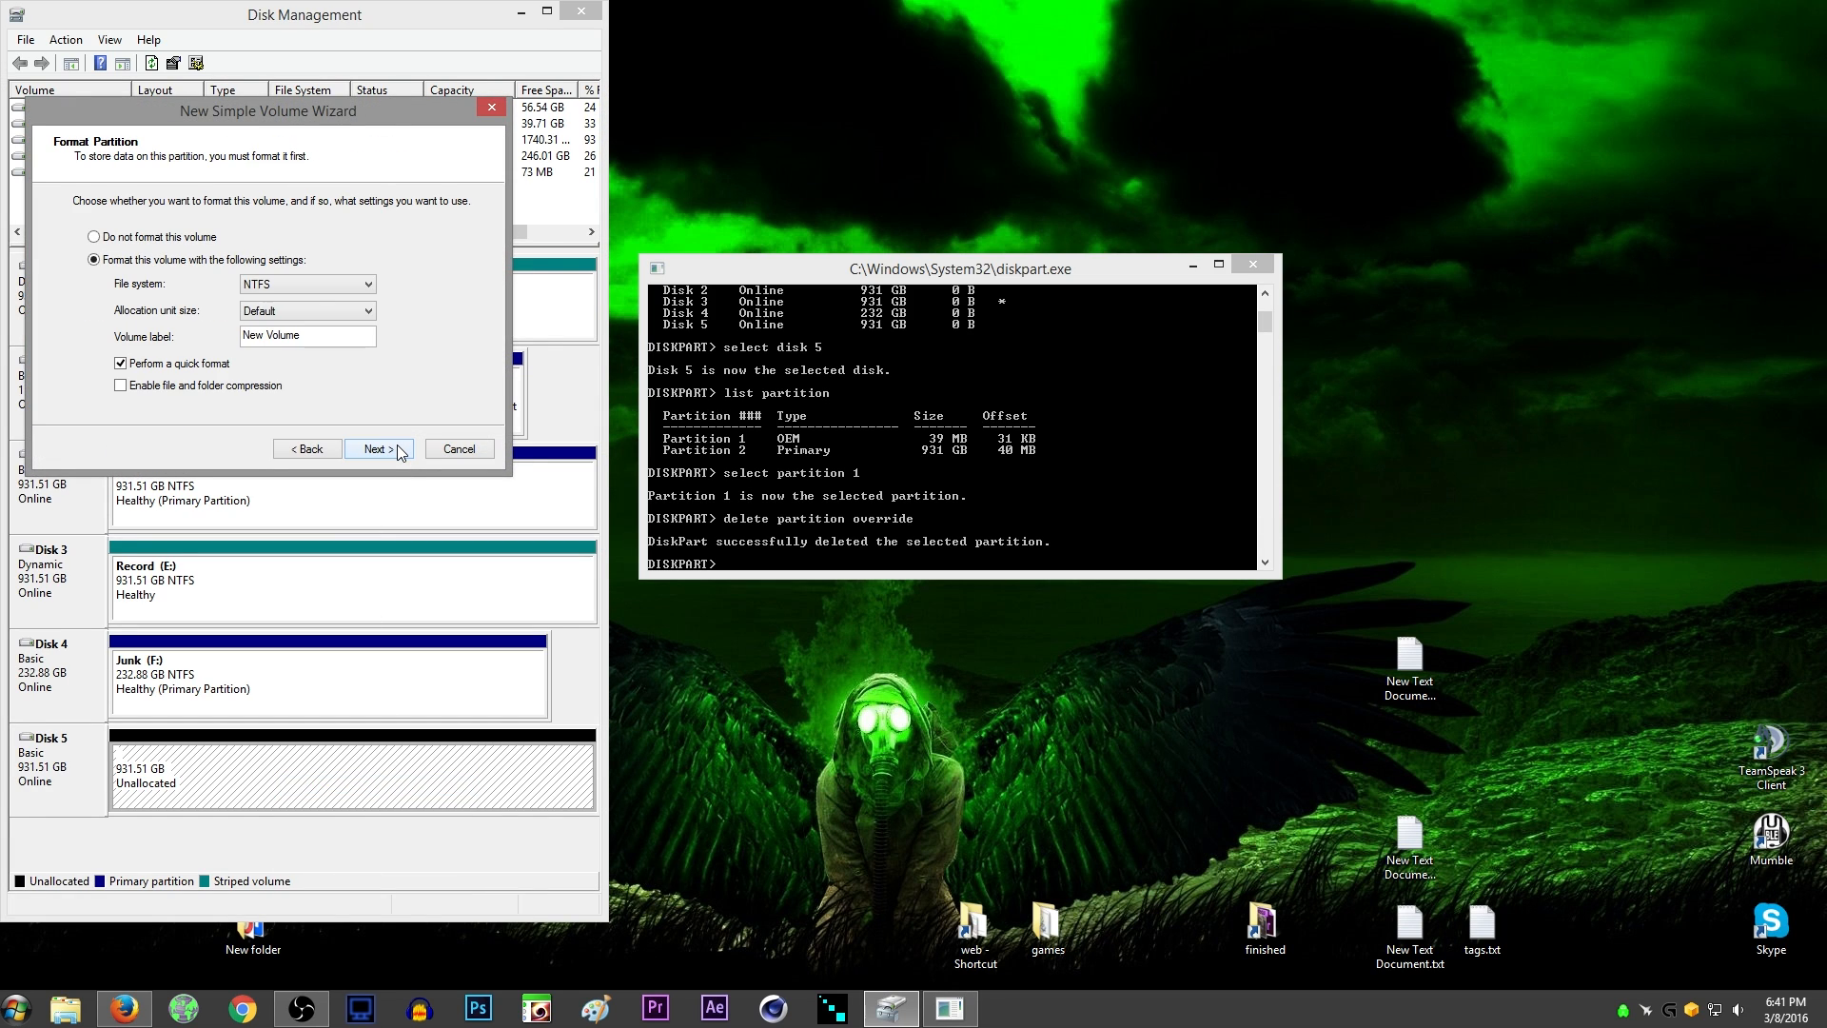